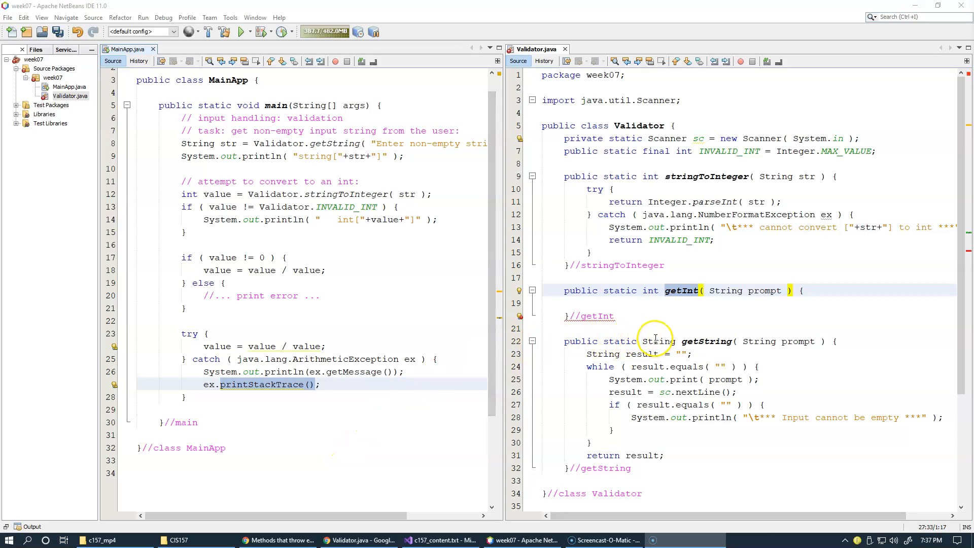
{"action": "mouse_move", "coordinate": [687, 298]}
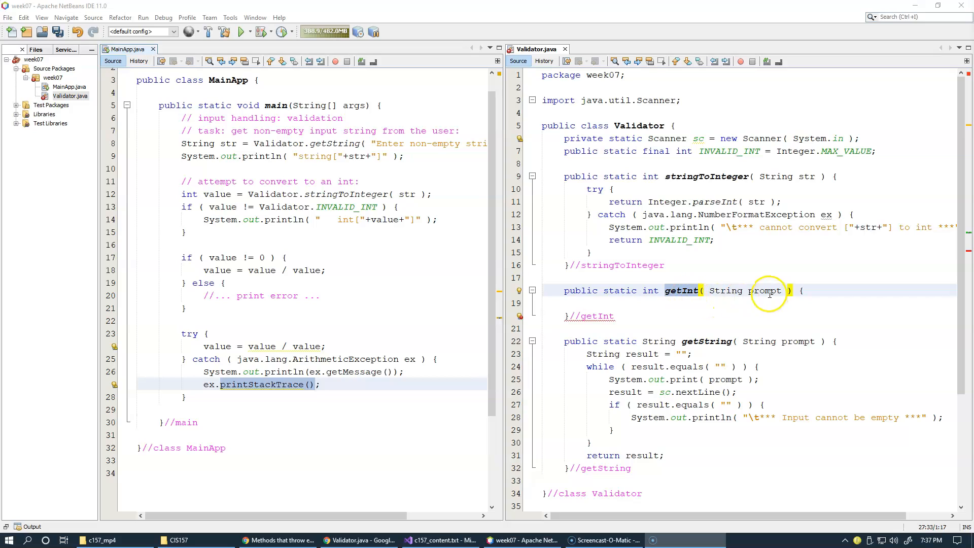
{"action": "mouse_move", "coordinate": [770, 284]}
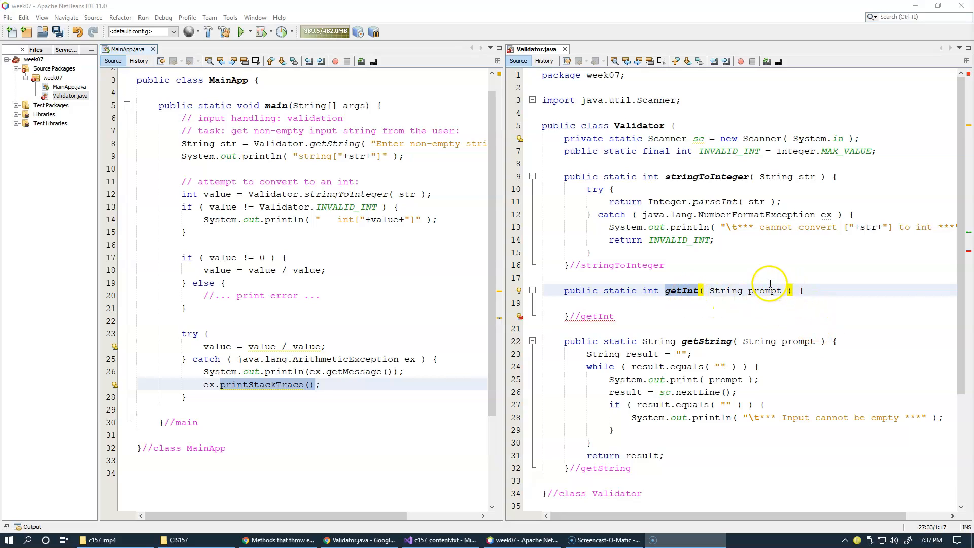
{"action": "mouse_move", "coordinate": [769, 430]}
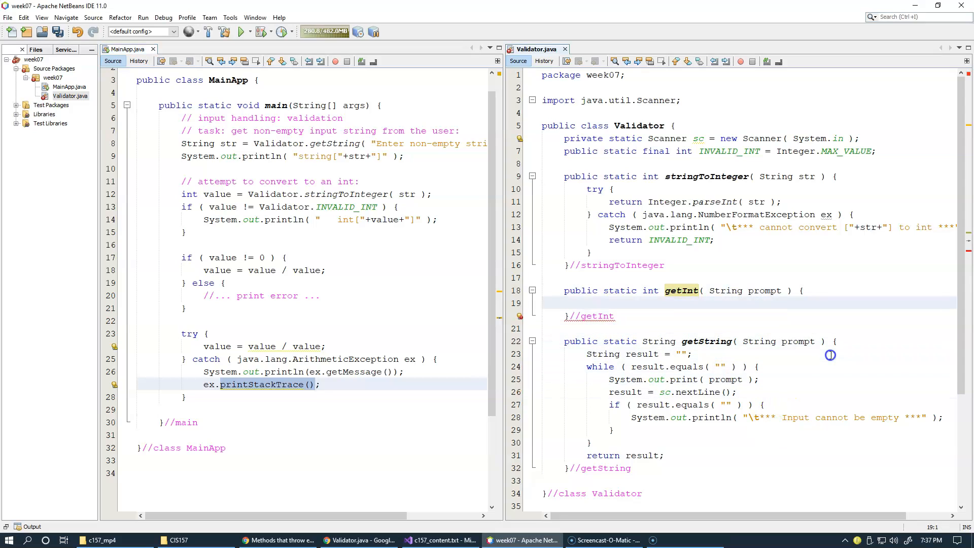
Step: Write getInt's body: System.out.print( prompt ); followed by return sc.nextInt();
{"action": "type", "text": "System.out.print( prompt );"}
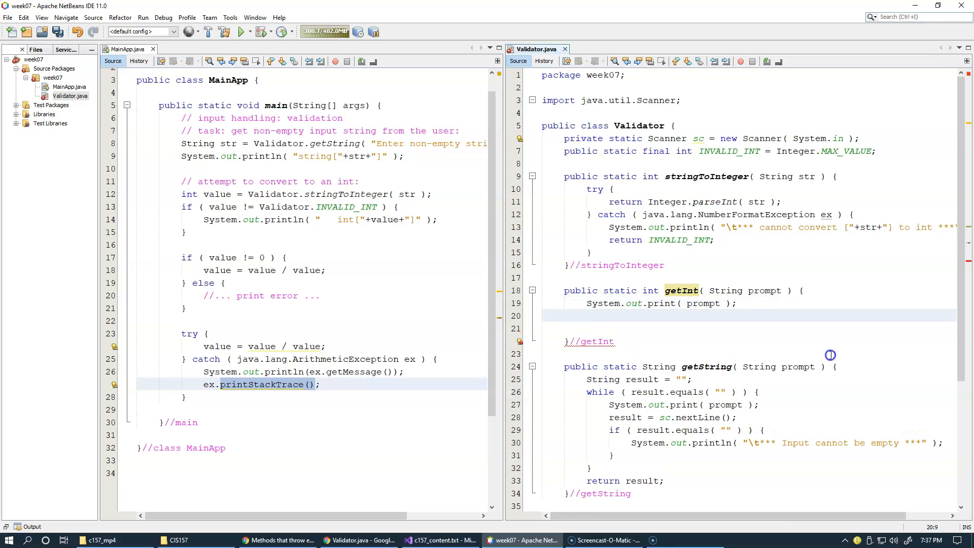
{"action": "type", "text": "return"}
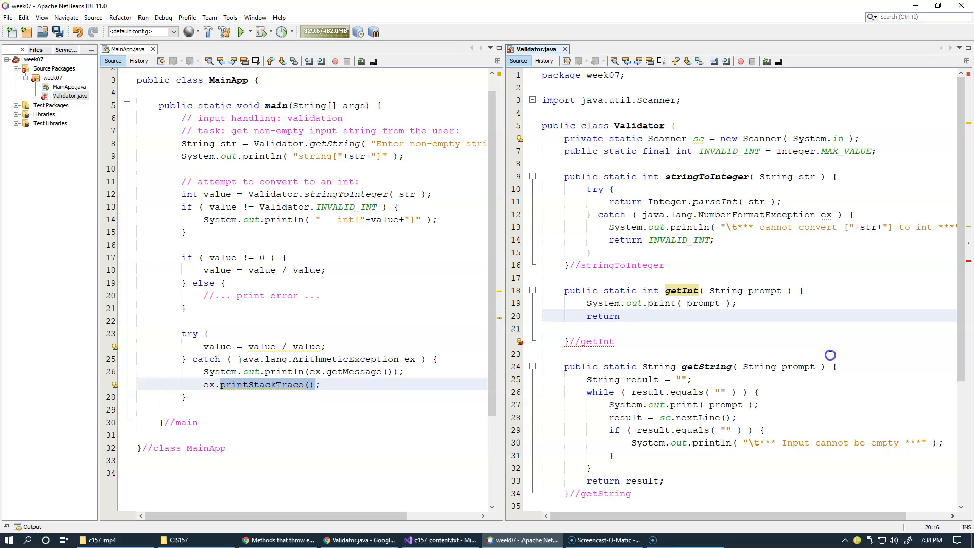
{"action": "type", "text": "sc."}
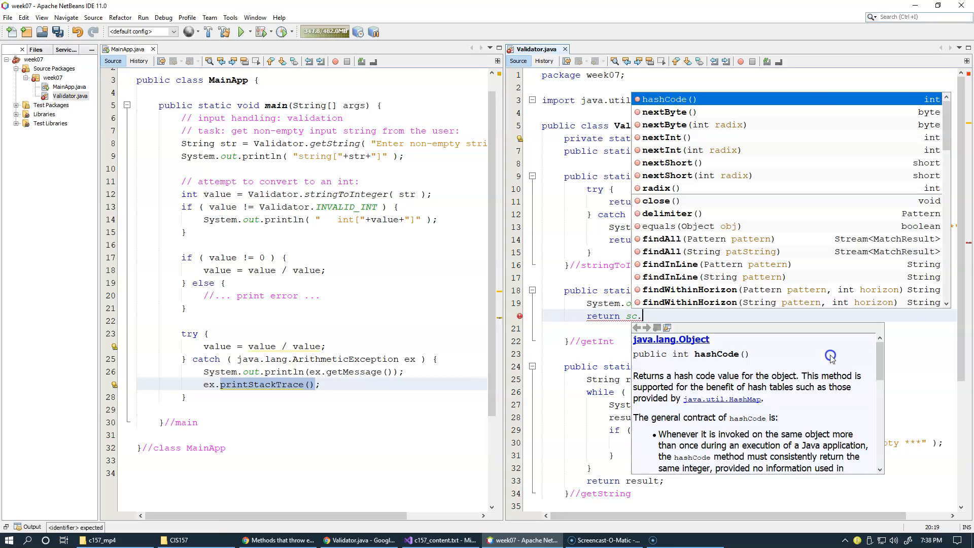
{"action": "type", "text": "nextInt();"}
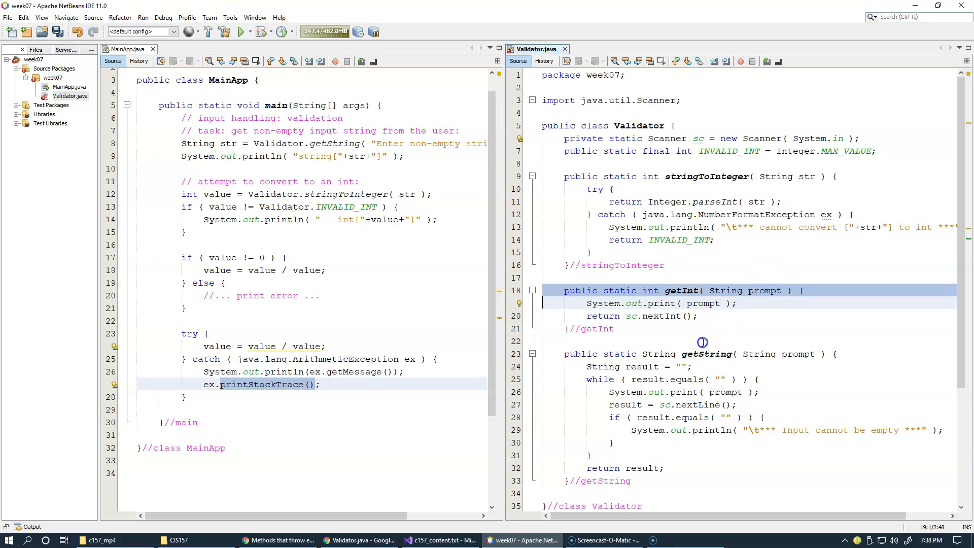
{"action": "left_click", "coordinate": [661, 316]}
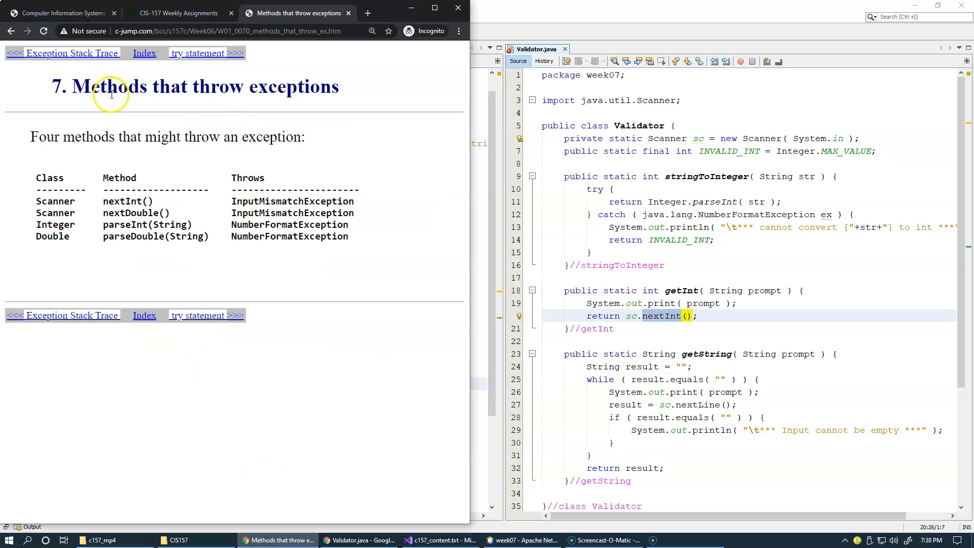
{"action": "mouse_move", "coordinate": [291, 201]}
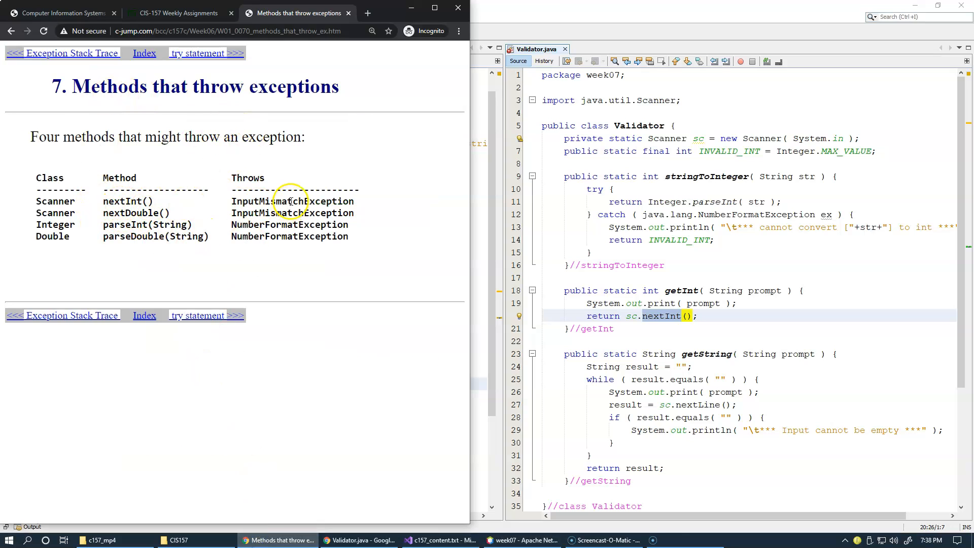
{"action": "double_click", "coordinate": [291, 200]}
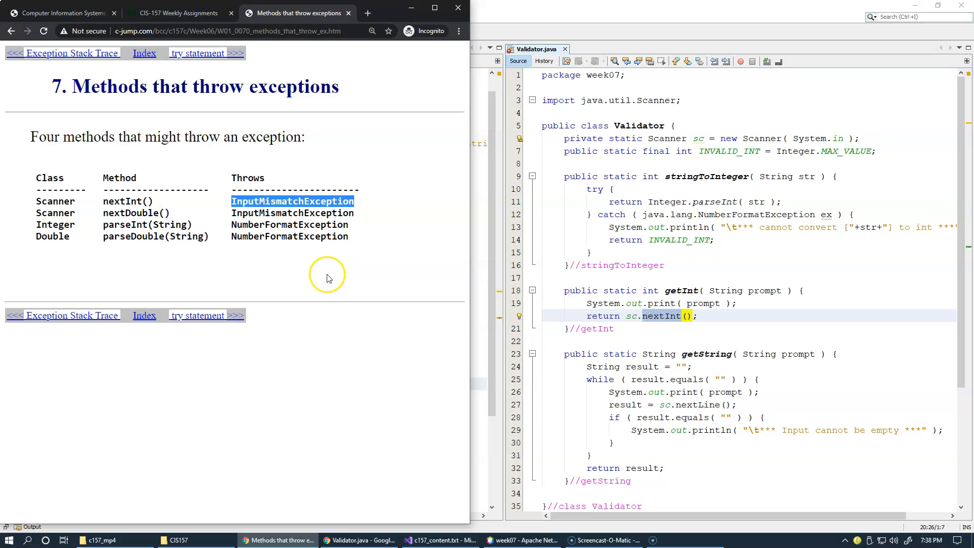
{"action": "mouse_move", "coordinate": [329, 255]}
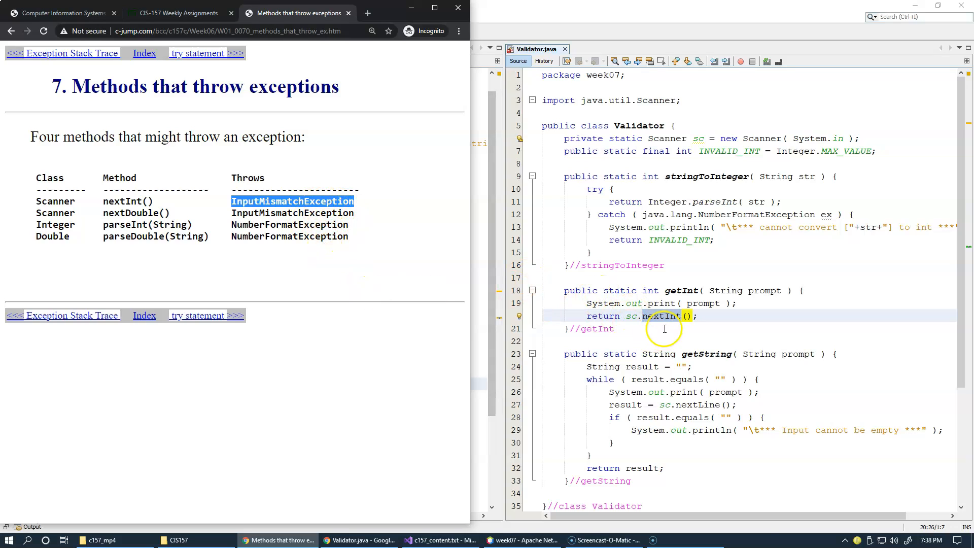
{"action": "left_click", "coordinate": [524, 540]}
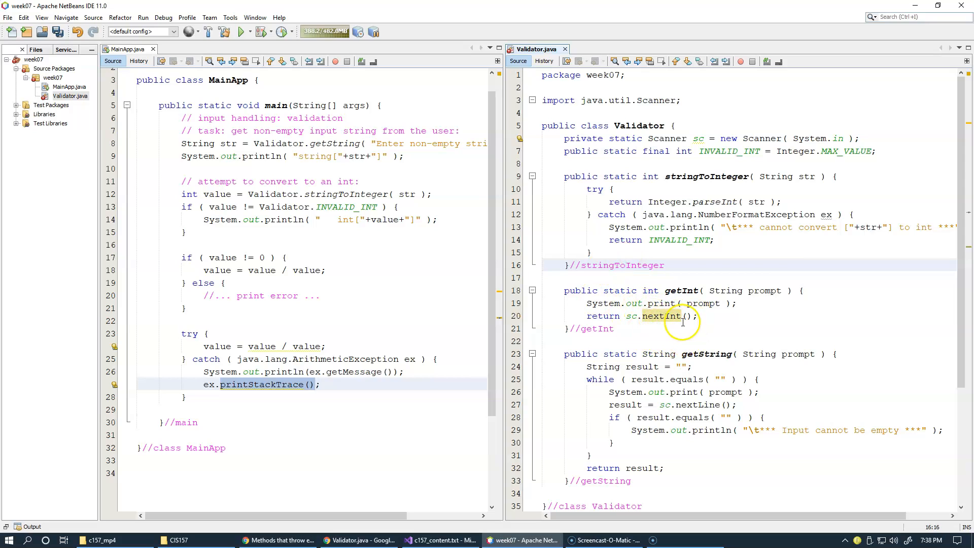
Step: Add value = Validator.getInt( "Enter an integer: " ); and a println of int[value] at the end of main
{"action": "left_click", "coordinate": [184, 396]}
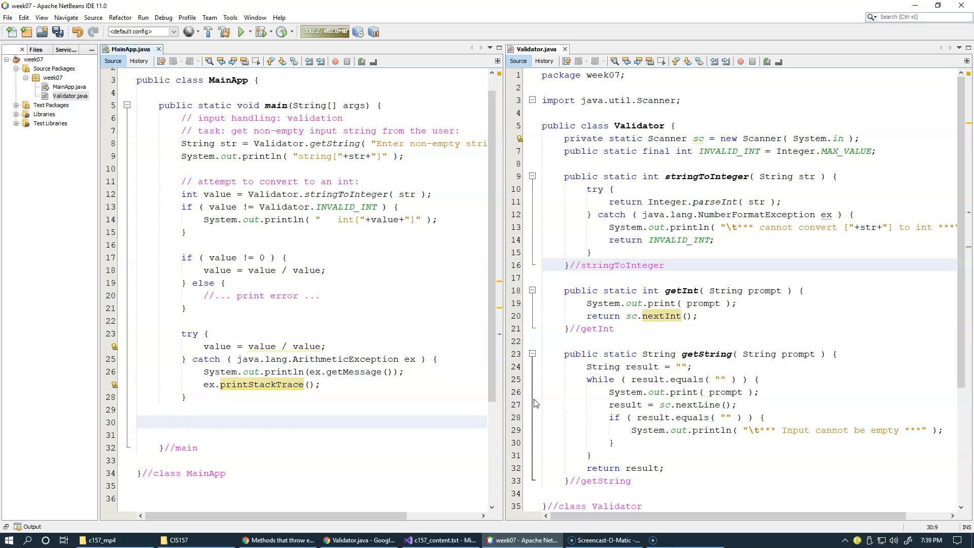
{"action": "type", "text": "value ="}
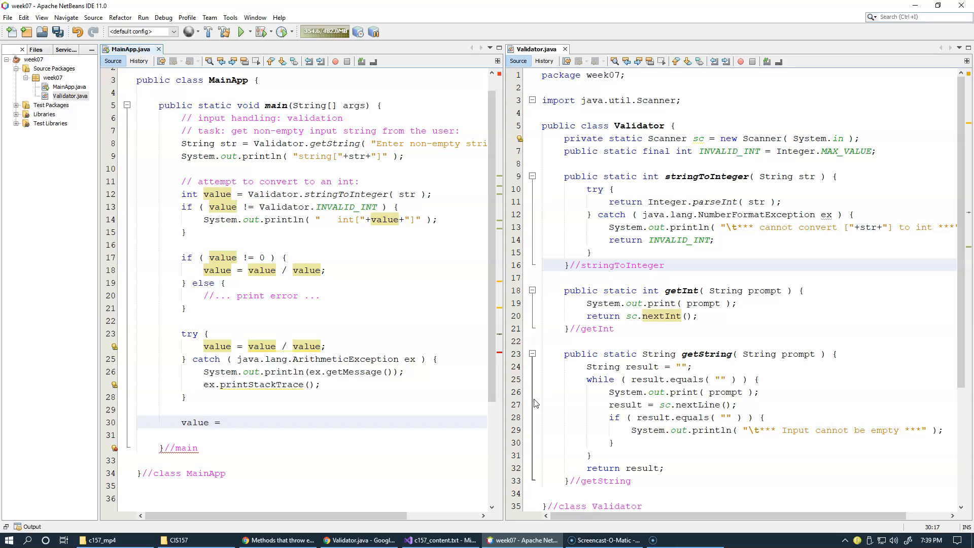
{"action": "type", "text": "Validat"}
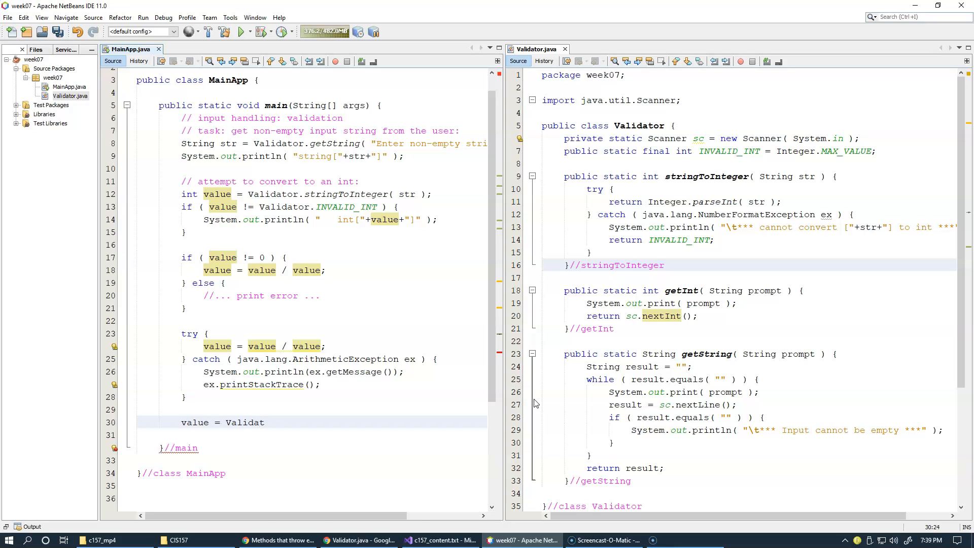
{"action": "type", "text": ".g"}
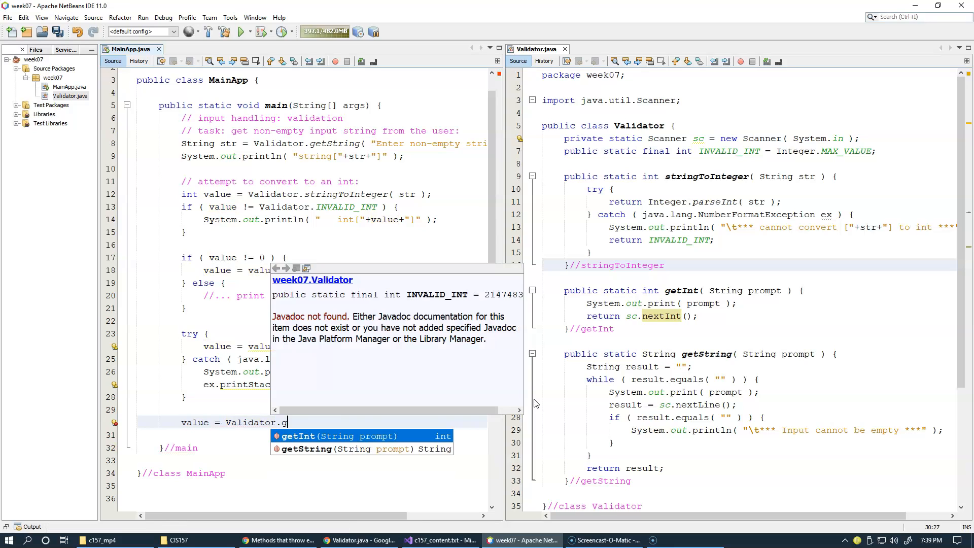
{"action": "type", "text": "etInt( \""}
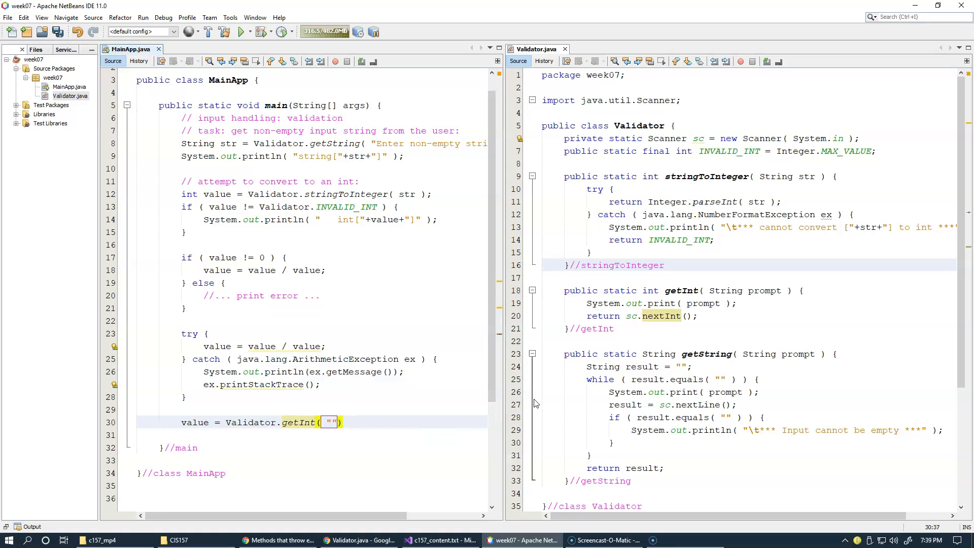
{"action": "type", "text": "Enter an integer:"}
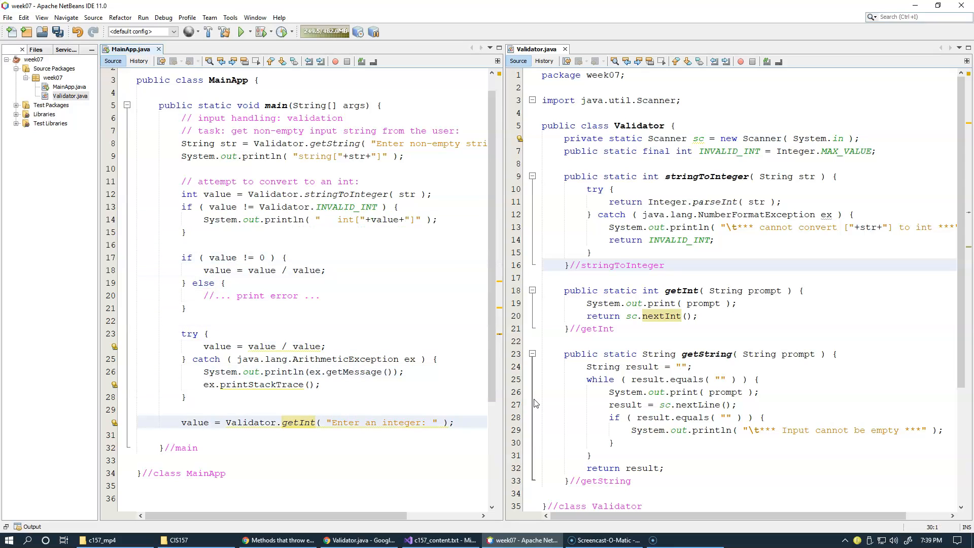
{"action": "type", "text": "System.out.println( \"   int[\"+value+\"]\" );"}
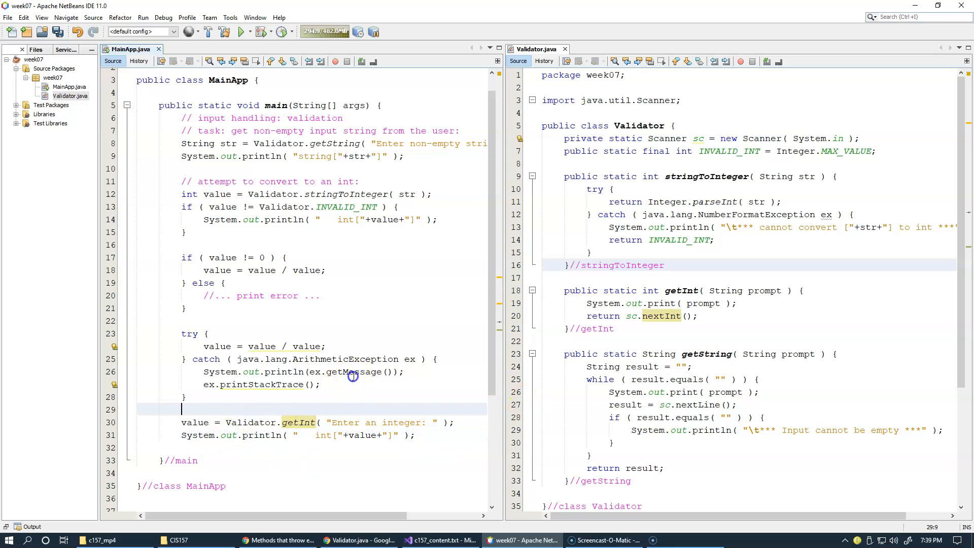
Step: Add a comment explaining that getInt validates the correct input format
{"action": "type", "text": "//"}
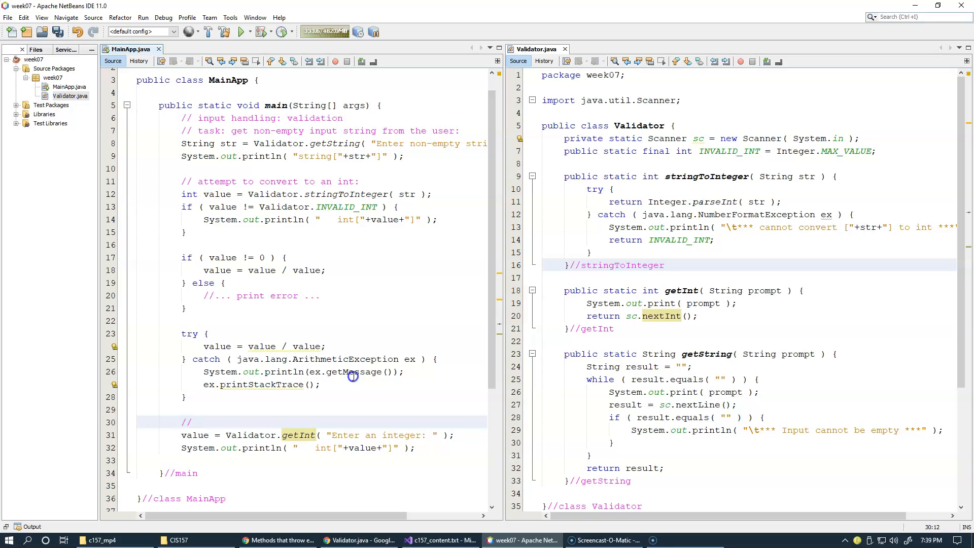
{"action": "type", "text": "get"}
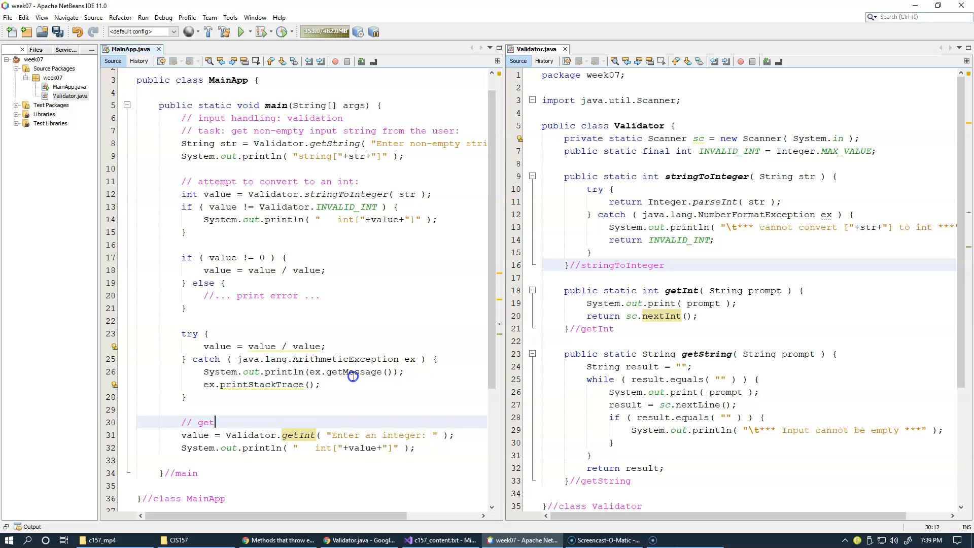
{"action": "type", "text": "input from the user and val"}
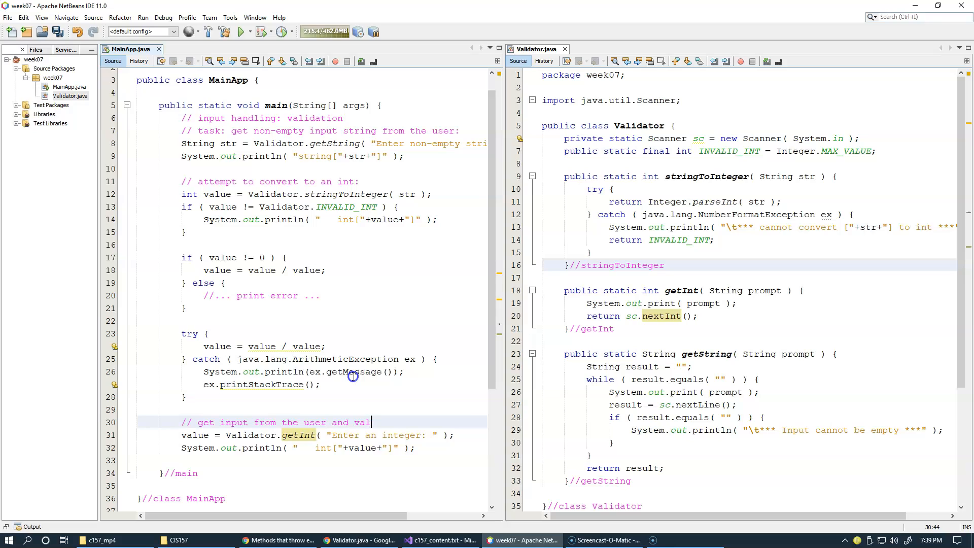
{"action": "type", "text": "idate"}
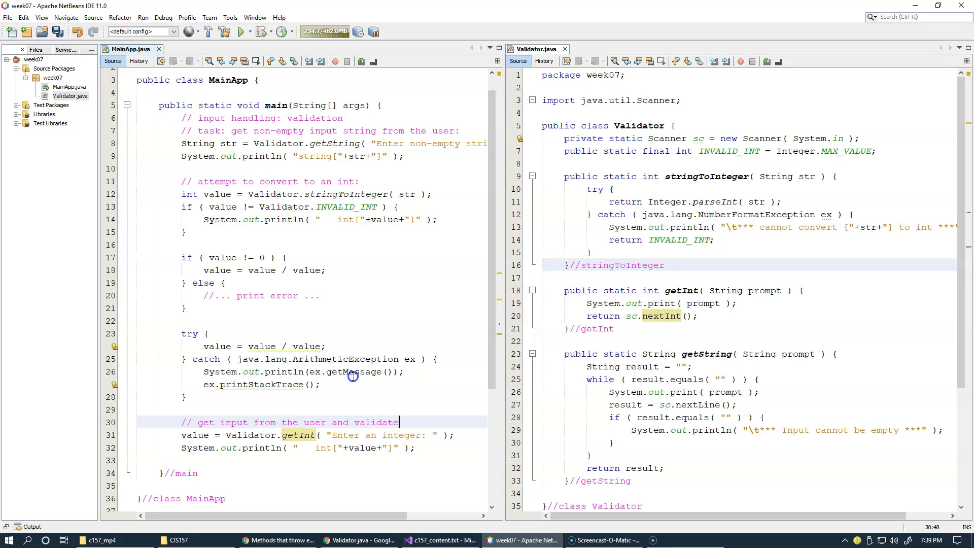
{"action": "type", "text": "correct"}
{"action": "type", "text": "// input fo"}
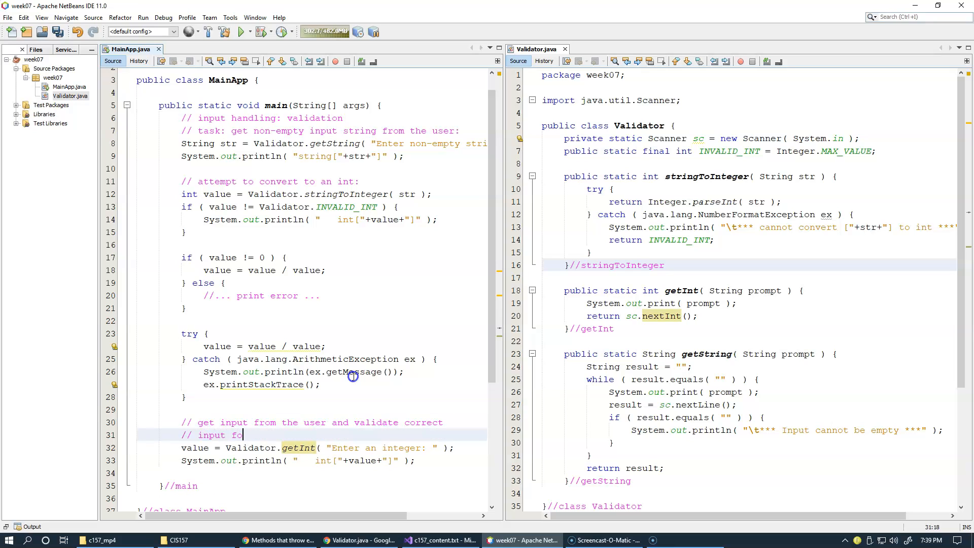
{"action": "type", "text": "rmat:"}
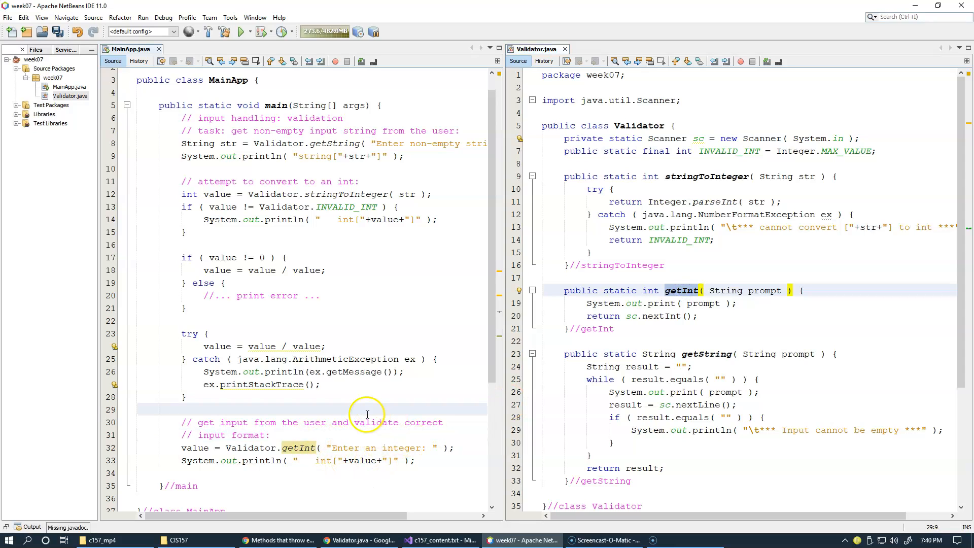
Step: Save MainApp and run it with 123 and 456, which prints int[456]
{"action": "left_click", "coordinate": [183, 409]}
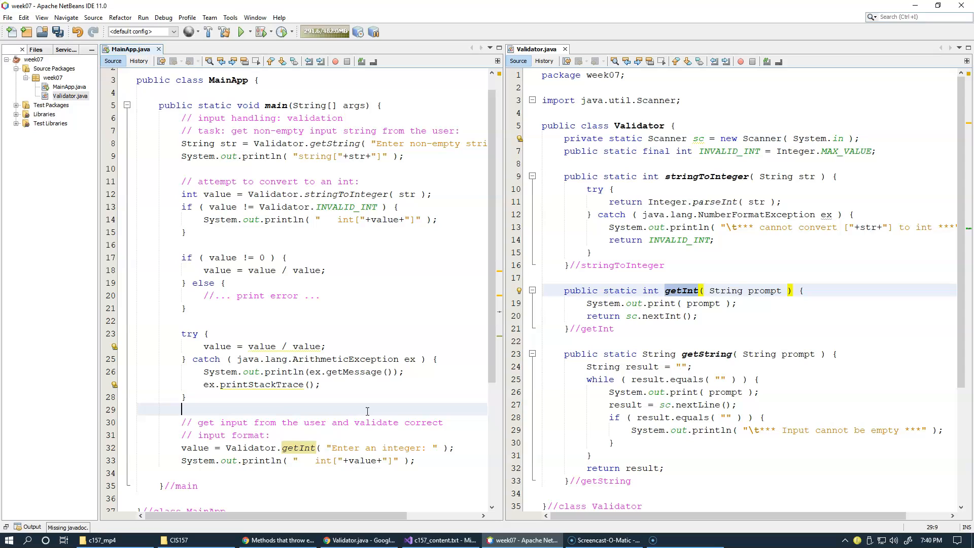
{"action": "left_click", "coordinate": [61, 31]}
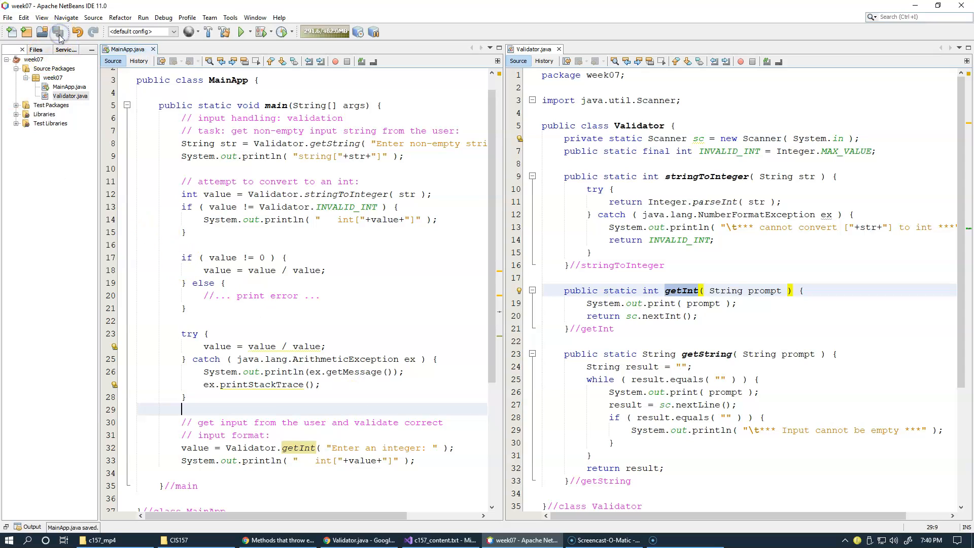
{"action": "left_click", "coordinate": [238, 31]}
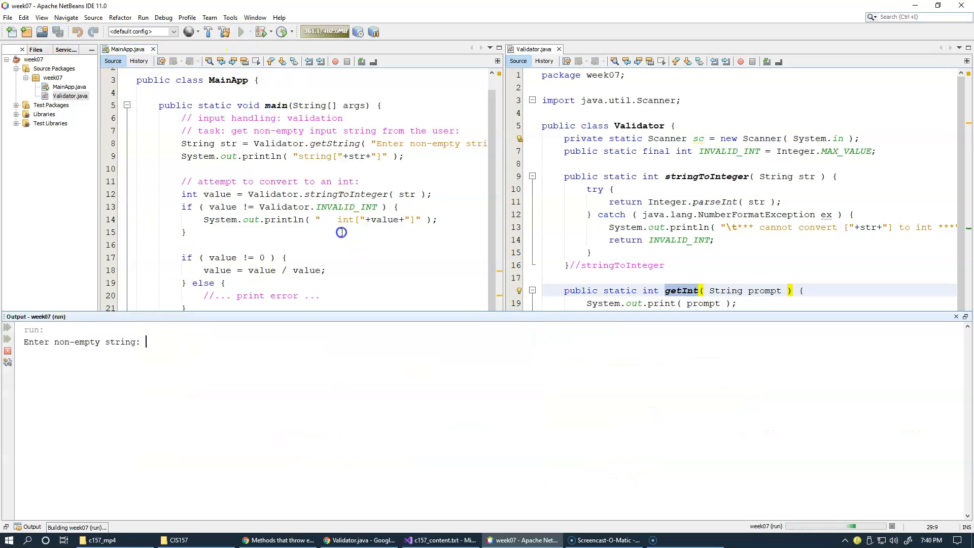
{"action": "mouse_move", "coordinate": [345, 231]}
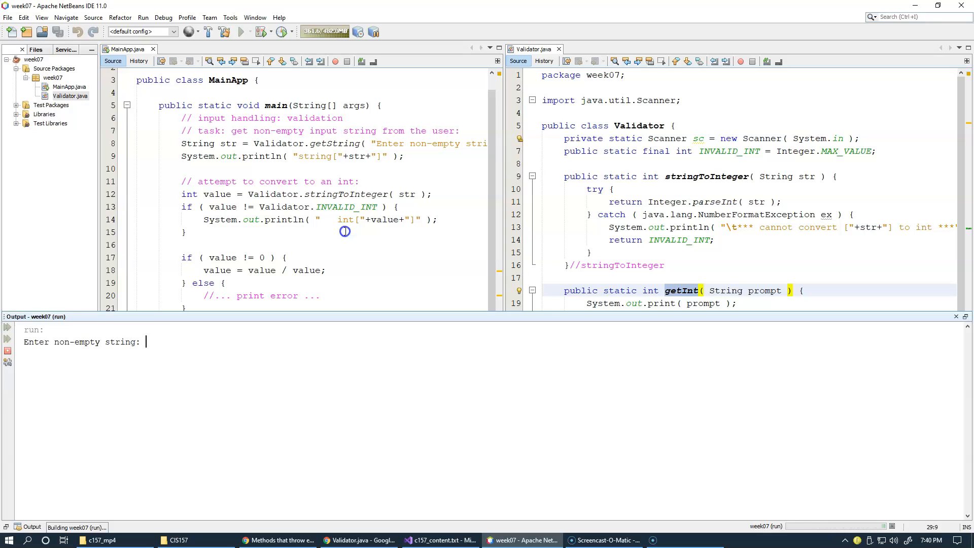
{"action": "type", "text": "123"}
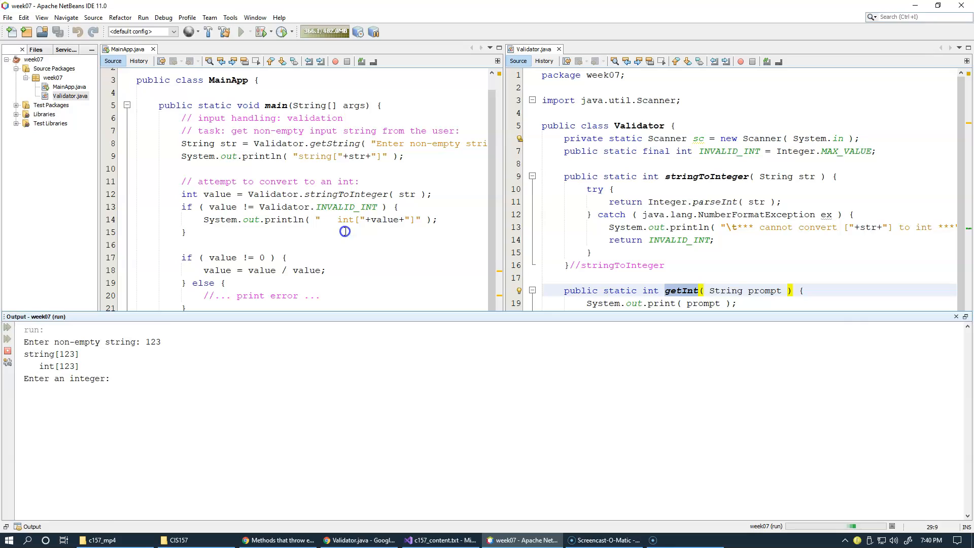
{"action": "type", "text": "456"}
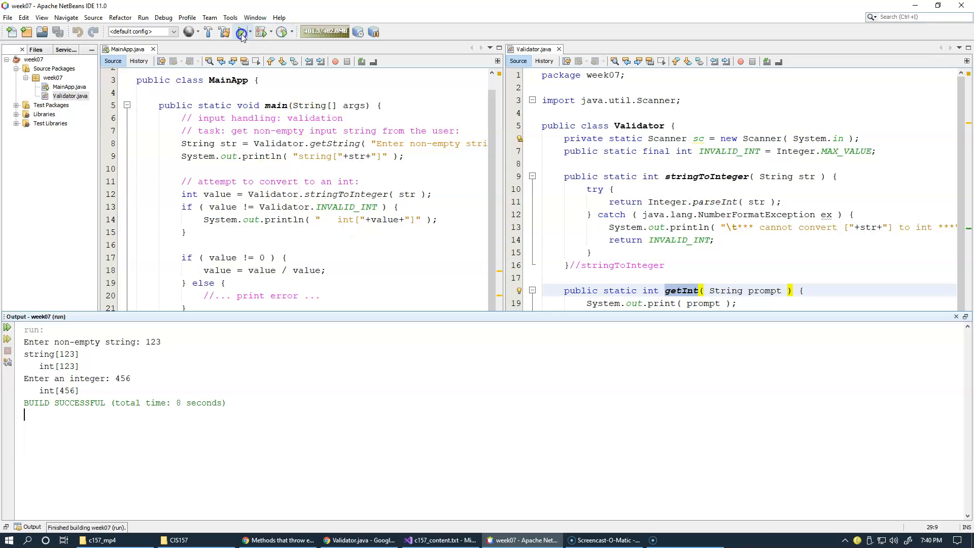
Step: Run again entering abc at the integer prompt, crashing with InputMismatchException
{"action": "left_click", "coordinate": [242, 32]}
{"action": "type", "text": "123"}
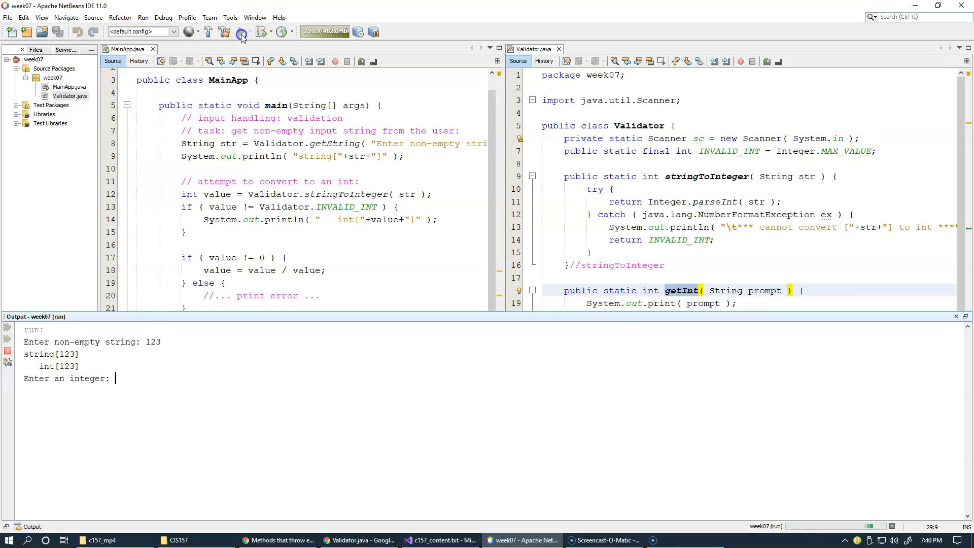
{"action": "type", "text": "a"}
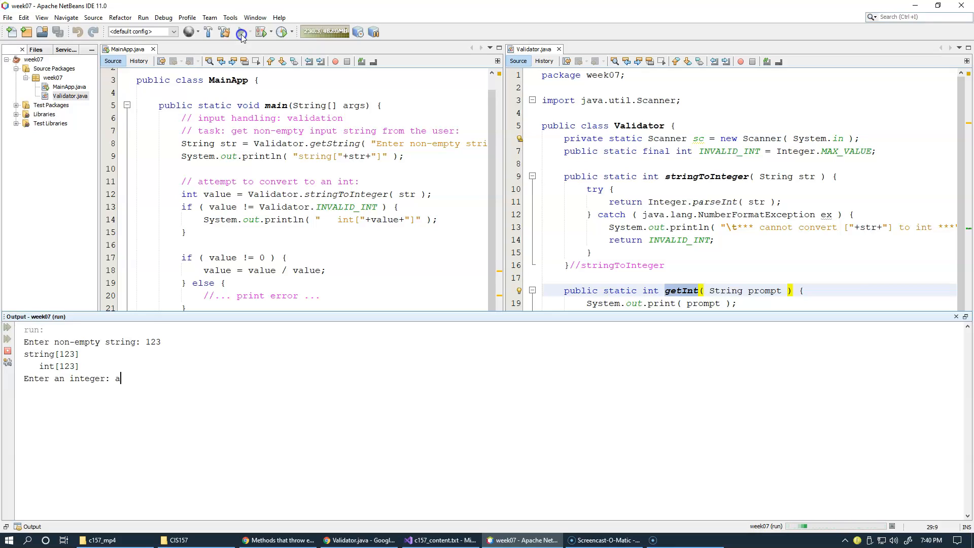
{"action": "type", "text": "bc"}
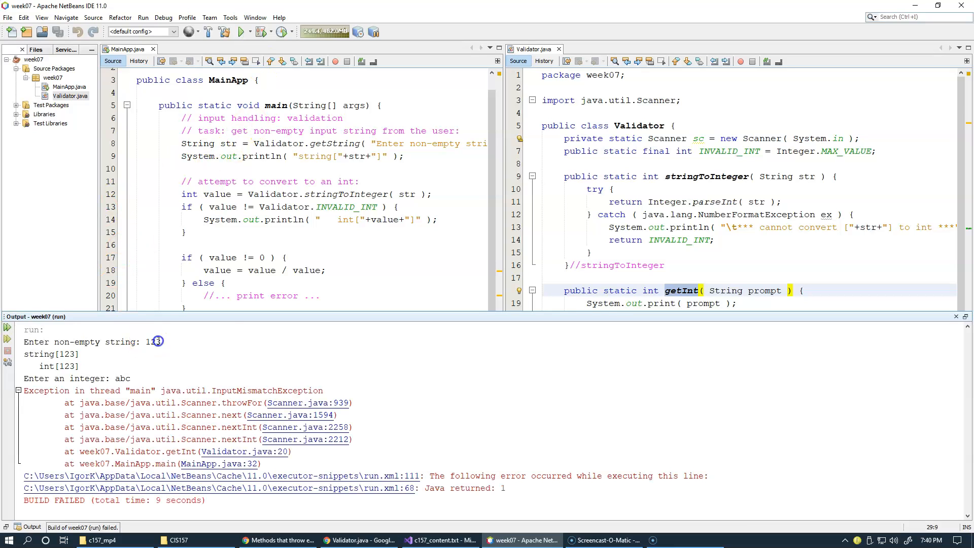
{"action": "double_click", "coordinate": [258, 390]}
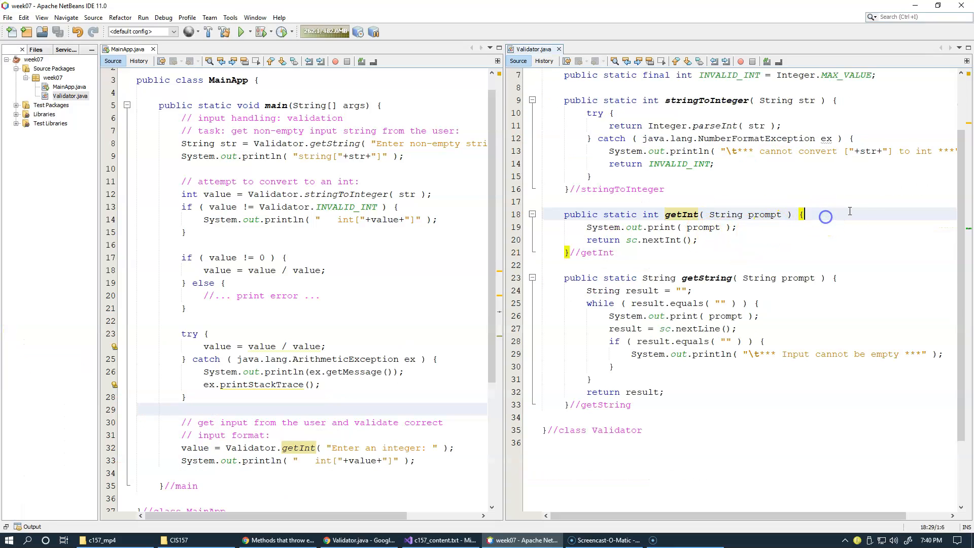
Step: Wrap getInt's prompt and nextInt in try { } catch ( java.util.InputMismatchException ex ) { }
{"action": "key", "text": "Enter"}
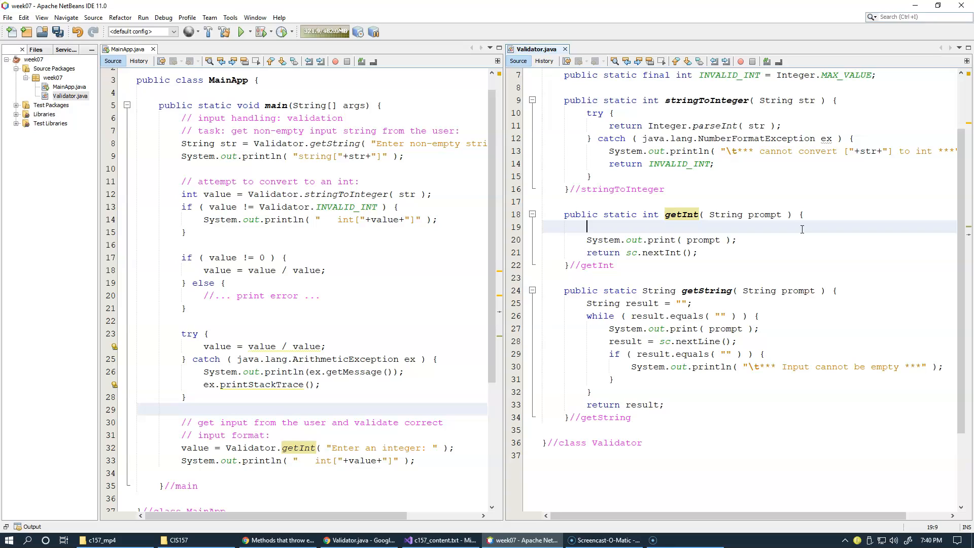
{"action": "type", "text": "try {"}
{"action": "type", "text": "}"}
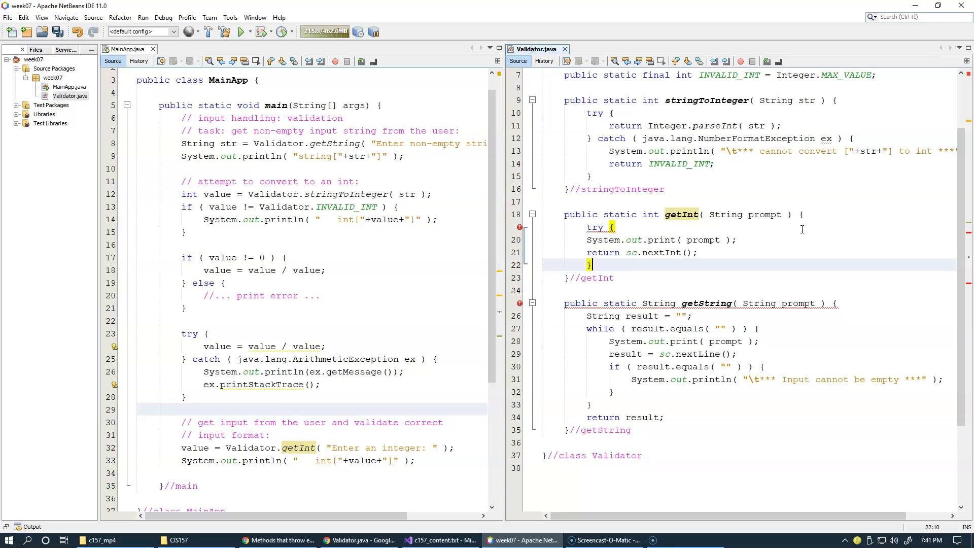
{"action": "type", "text": "v"}
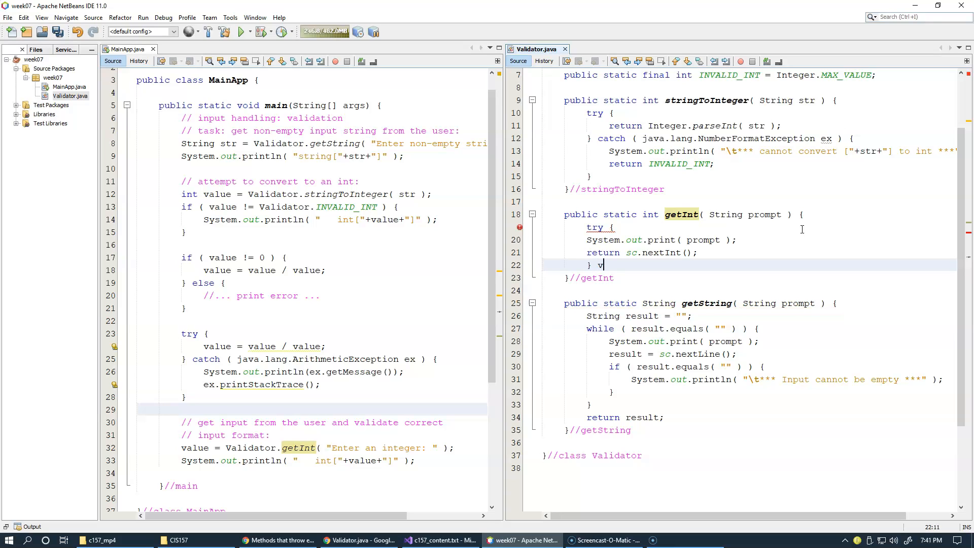
{"action": "type", "text": "atch"}
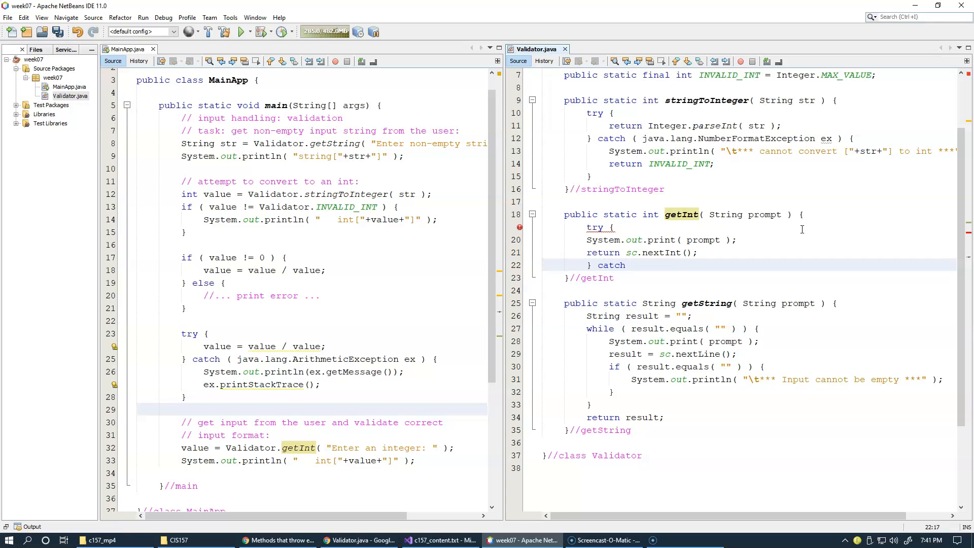
{"action": "type", "text": "( java.util.InputMismatchException )"}
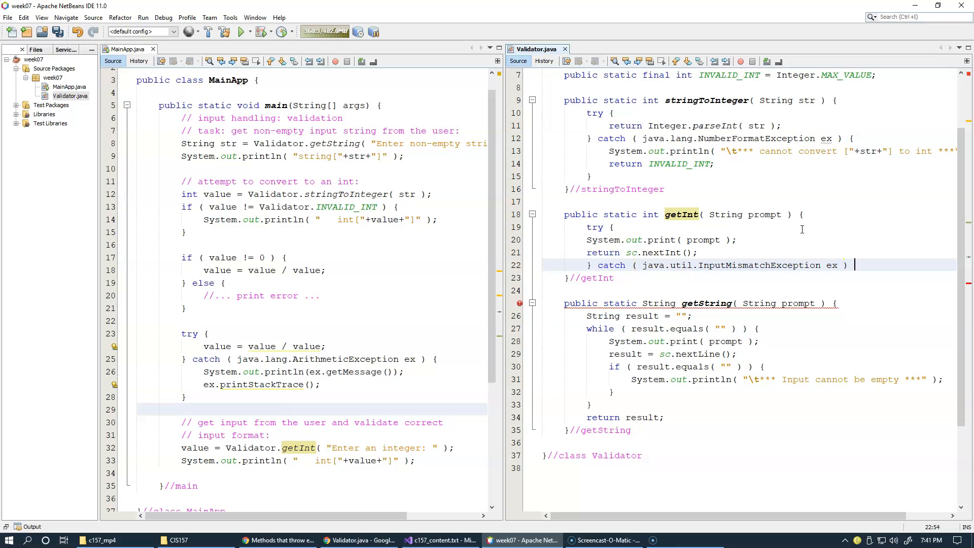
{"action": "type", "text": "{"}
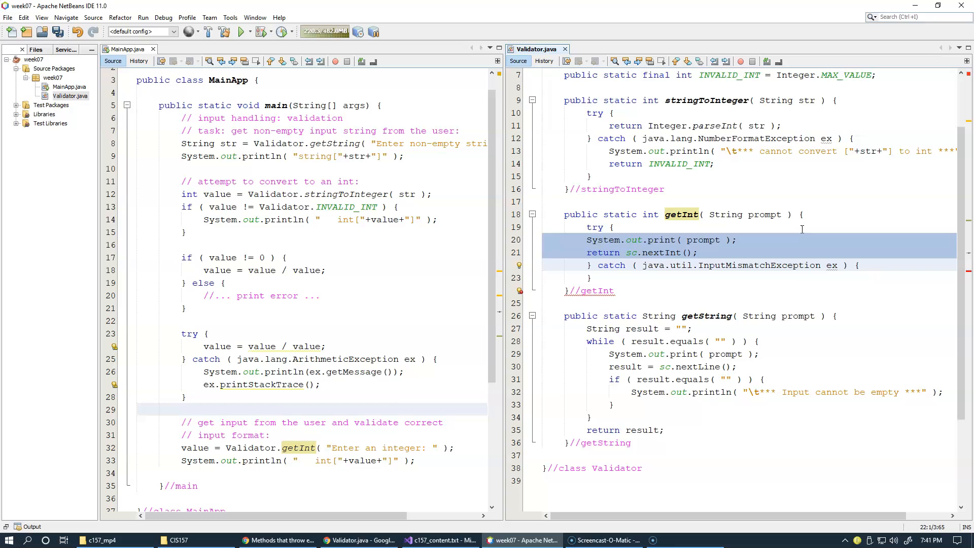
{"action": "left_click", "coordinate": [801, 229]}
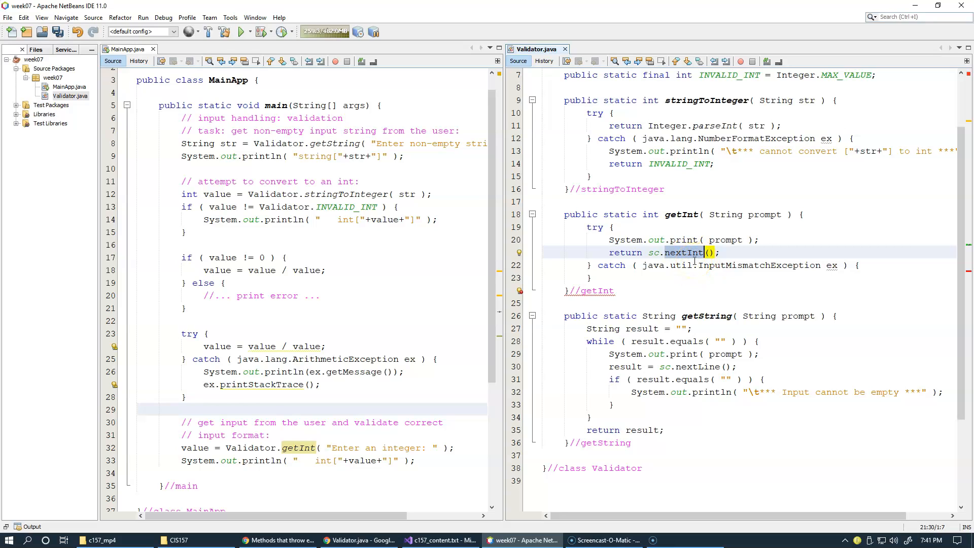
{"action": "double_click", "coordinate": [625, 253]}
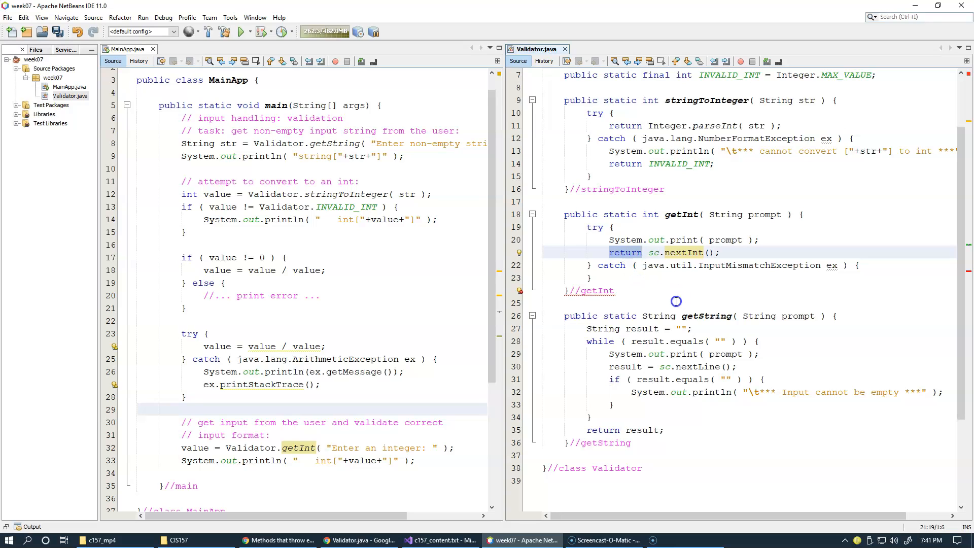
{"action": "mouse_move", "coordinate": [817, 306]}
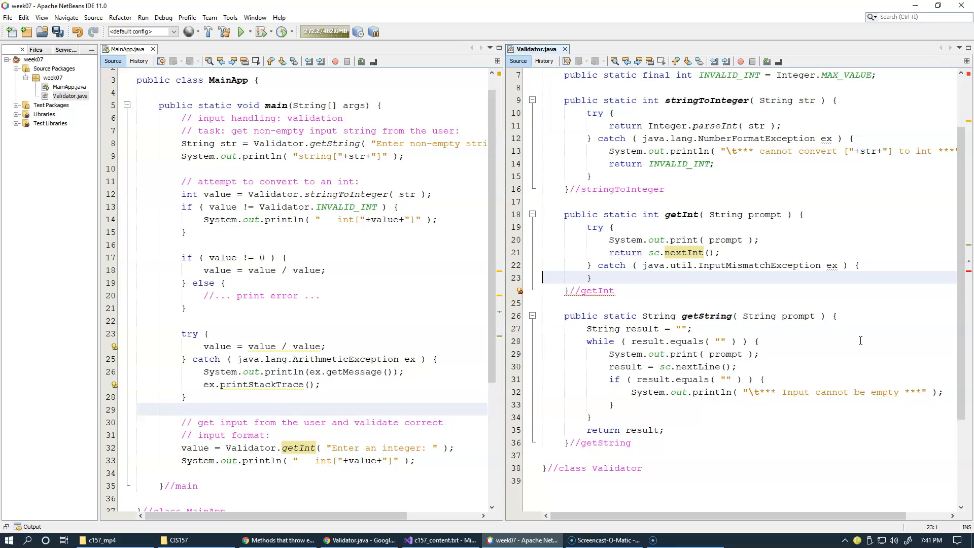
Step: Make the catch block println "\t*** Invalid number format ***"
{"action": "type", "text": "System.out.println( \"\\t*** Input cannot be empty ***\" );"}
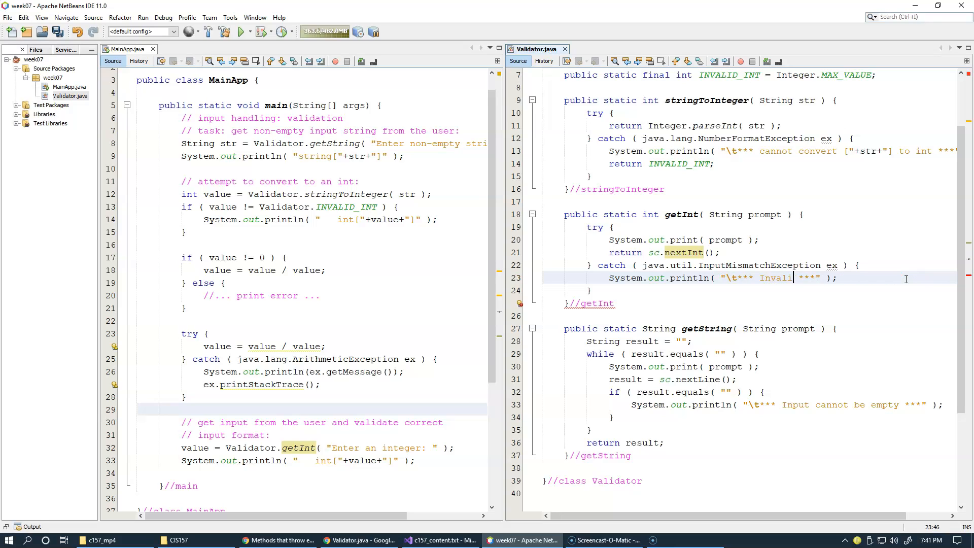
{"action": "type", "text": "d"}
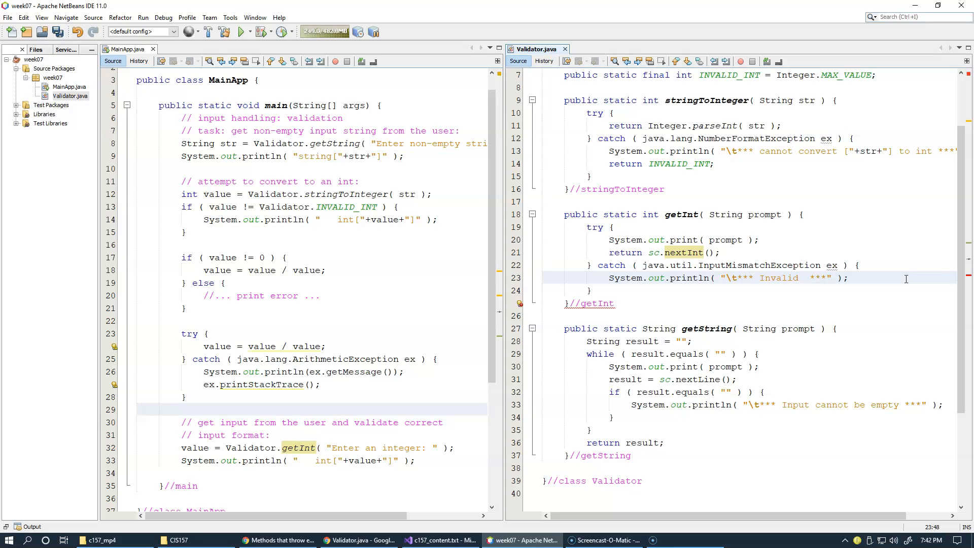
{"action": "type", "text": "number"}
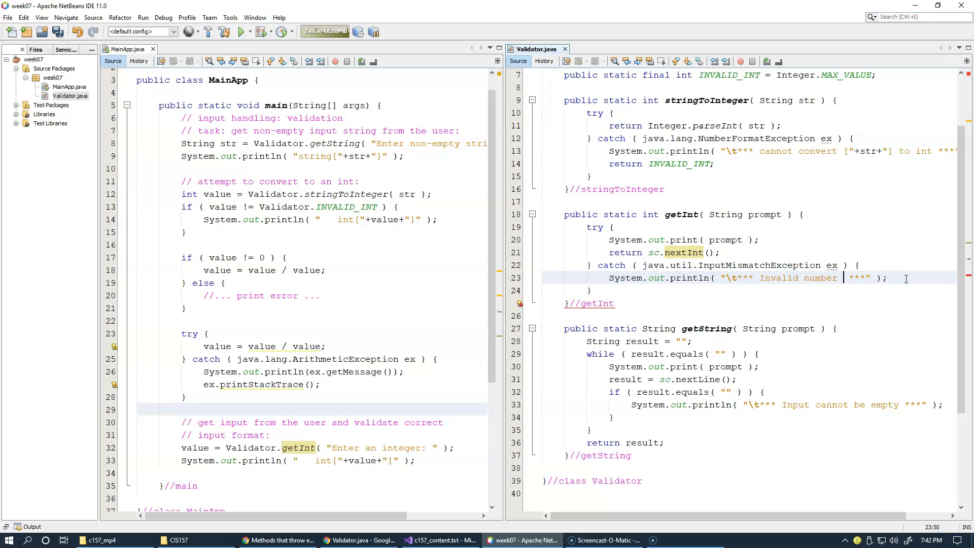
{"action": "type", "text": "foram"}
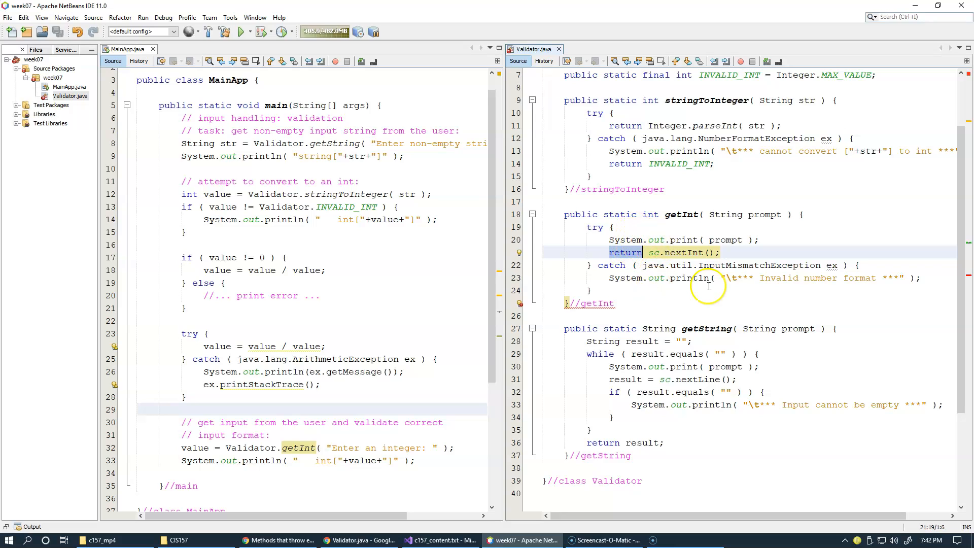
{"action": "mouse_move", "coordinate": [813, 282]}
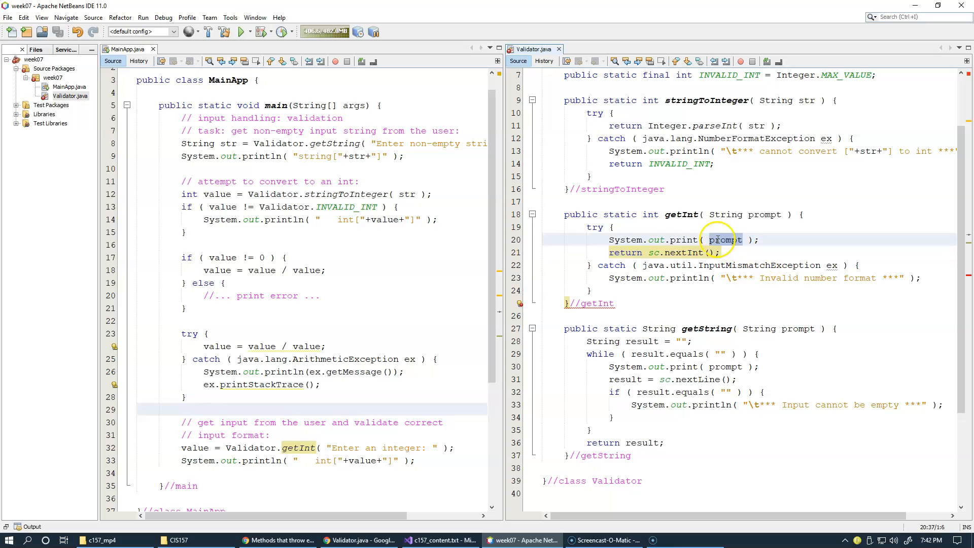
Step: Enclose the try/catch in an endless for(;;) { } loop, reindent, and save Validator.java
{"action": "left_click", "coordinate": [801, 214]}
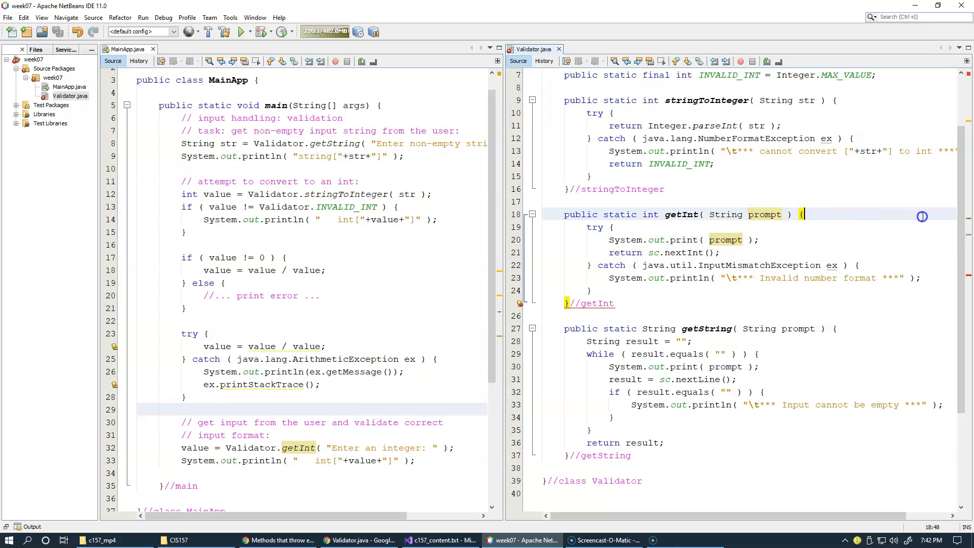
{"action": "type", "text": "for"}
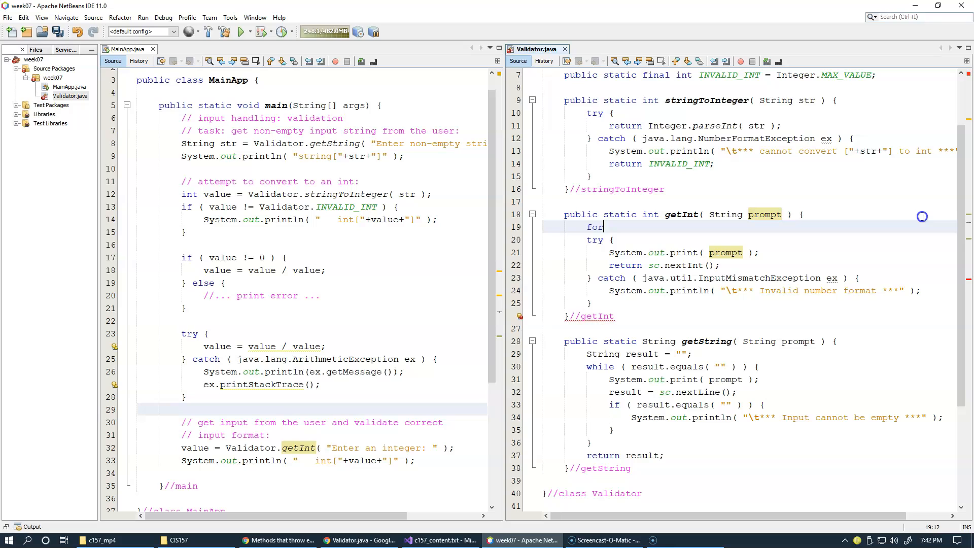
{"action": "type", "text": "(;;)"}
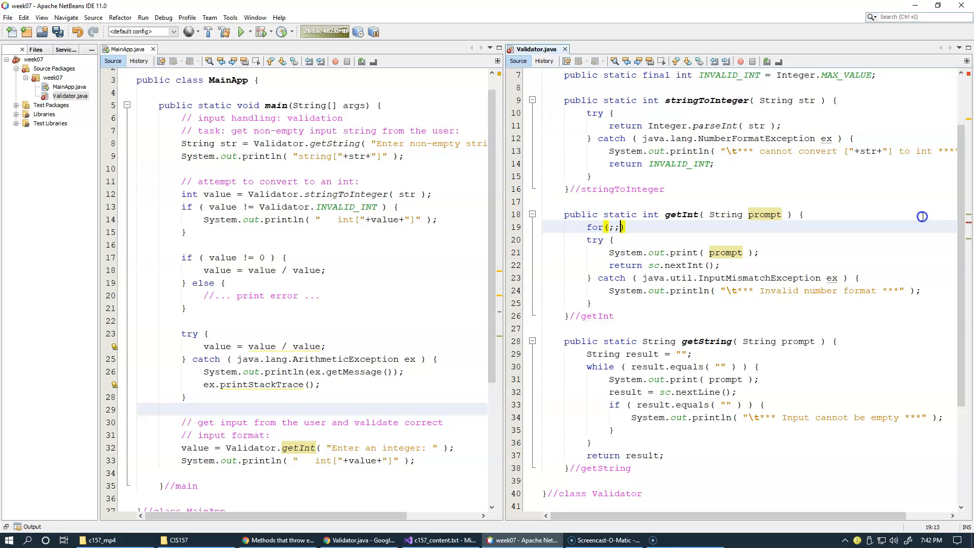
{"action": "type", "text": "{"}
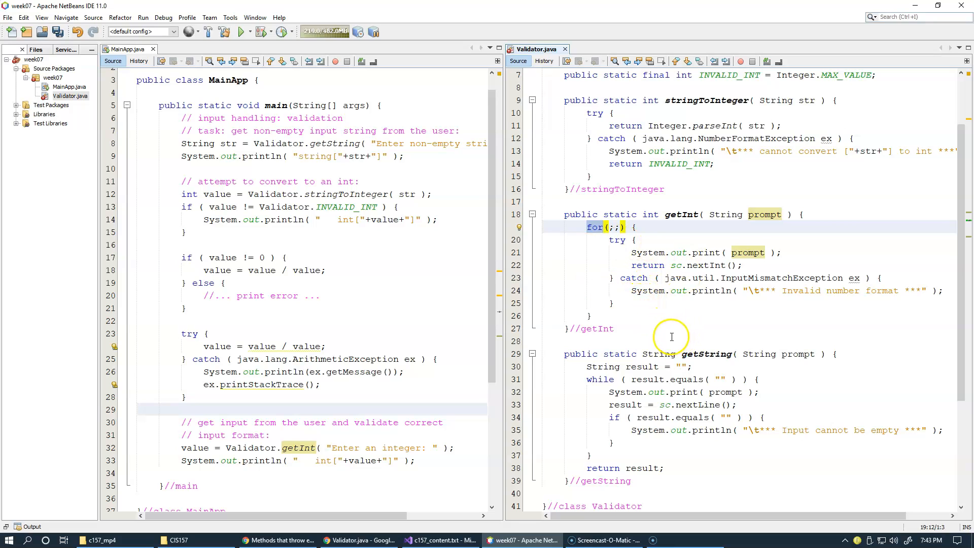
{"action": "mouse_move", "coordinate": [698, 360]}
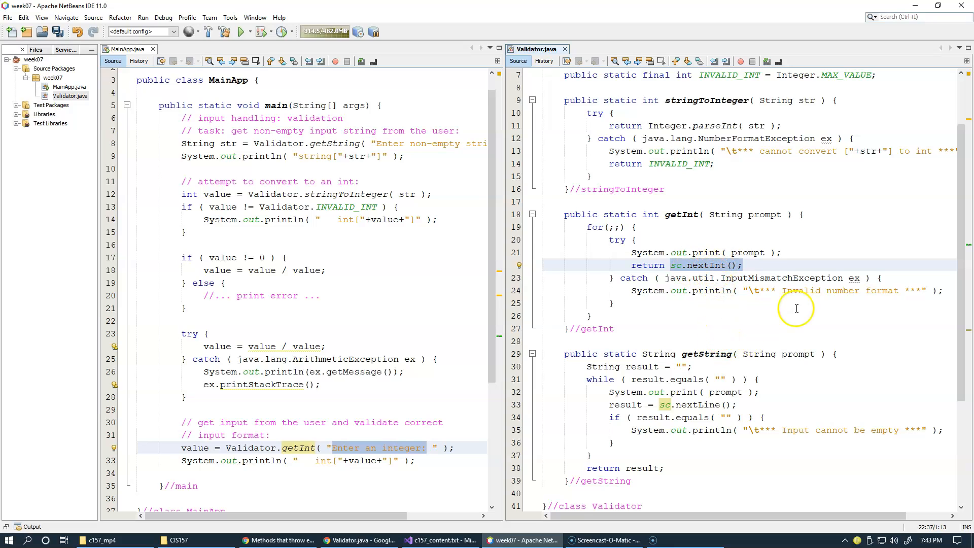
{"action": "double_click", "coordinate": [781, 278]}
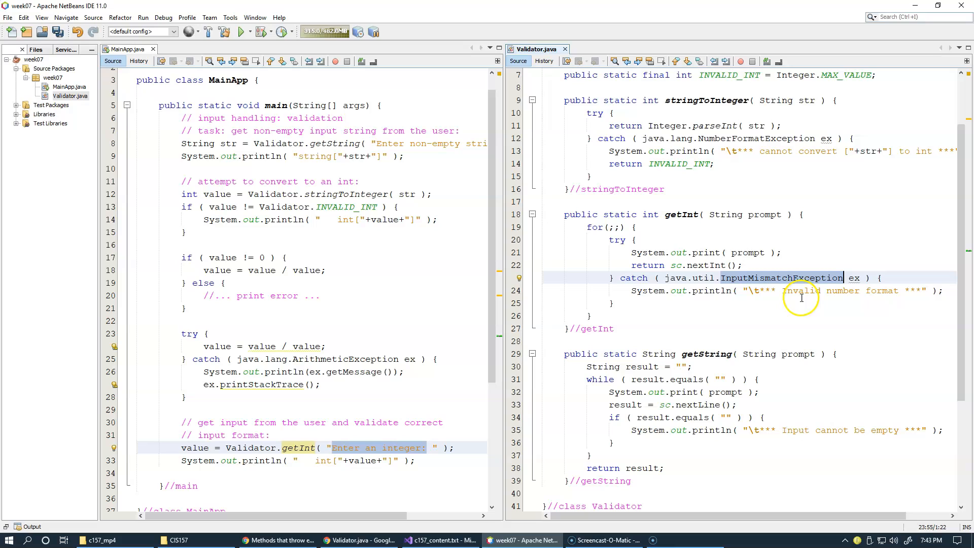
{"action": "mouse_move", "coordinate": [750, 291]}
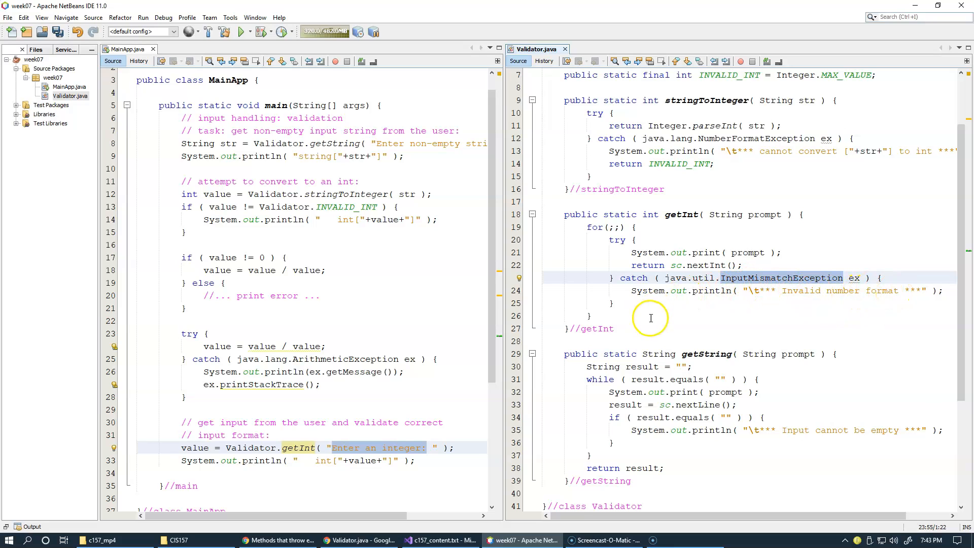
{"action": "left_click", "coordinate": [612, 302]}
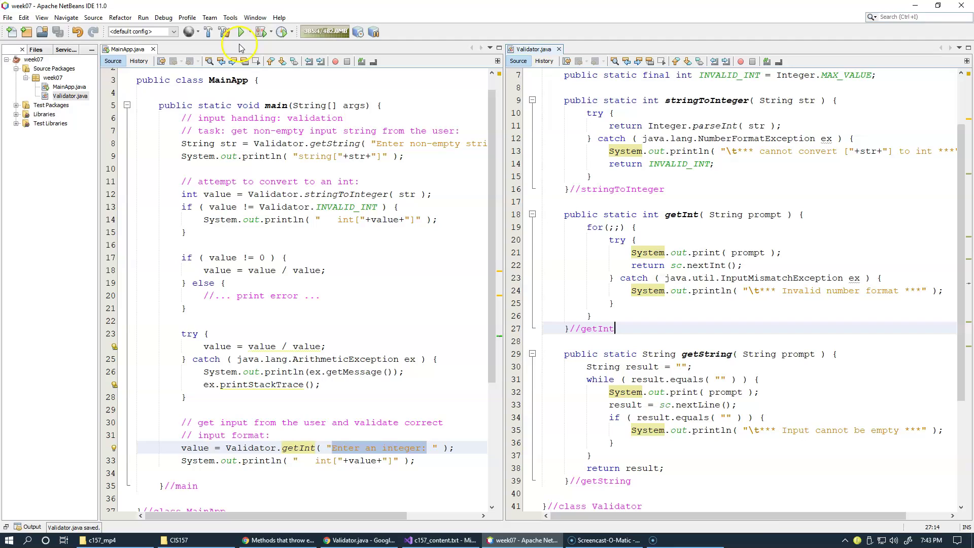
Step: Run the project with 123 and 456, producing int[456] and a successful build
{"action": "left_click", "coordinate": [237, 32]}
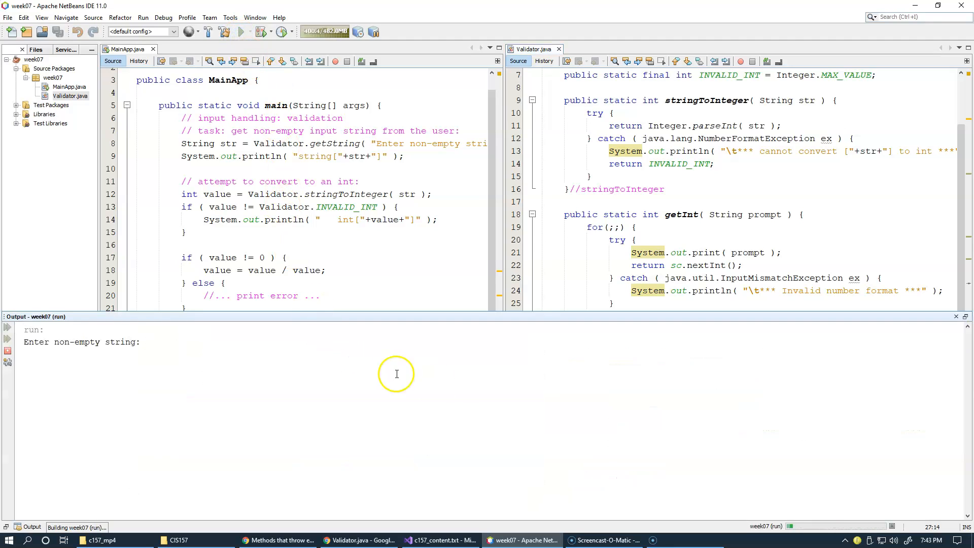
{"action": "type", "text": "123"}
{"action": "type", "text": "456"}
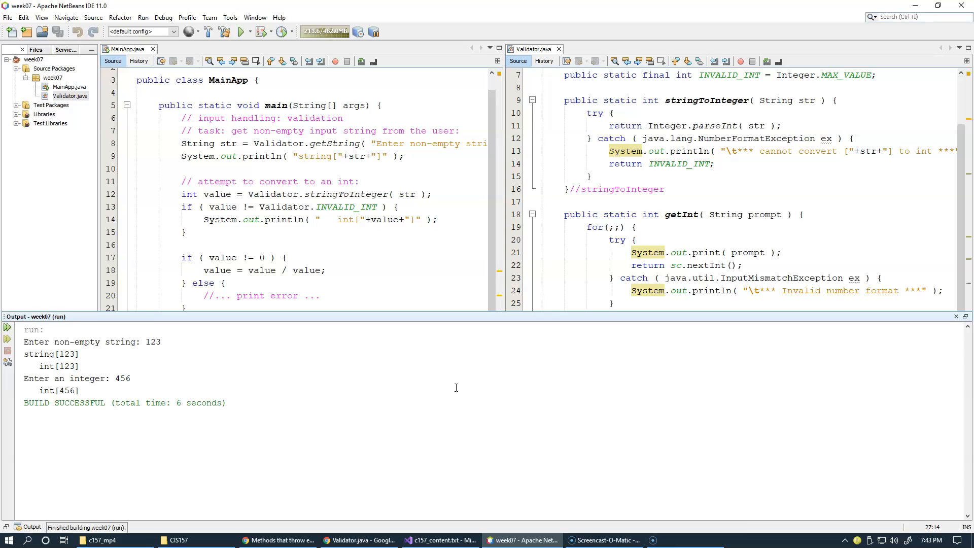
{"action": "mouse_move", "coordinate": [390, 244]}
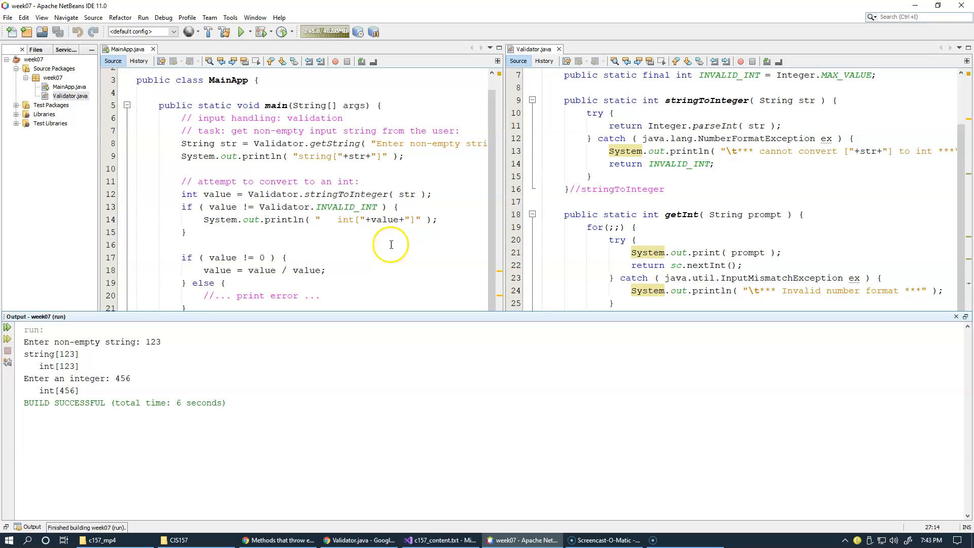
{"action": "scroll", "scroll_direction": "down", "scroll_amount": 3}
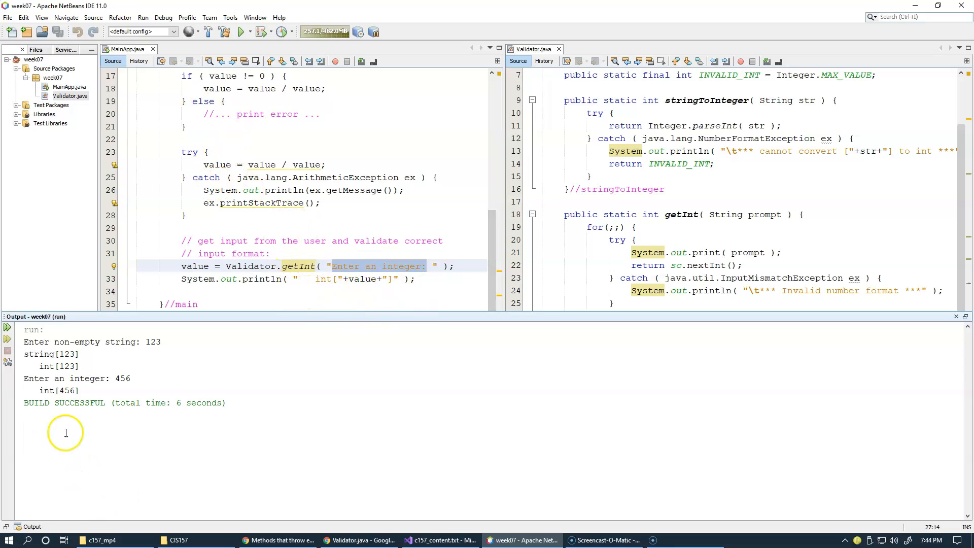
{"action": "mouse_move", "coordinate": [195, 83]}
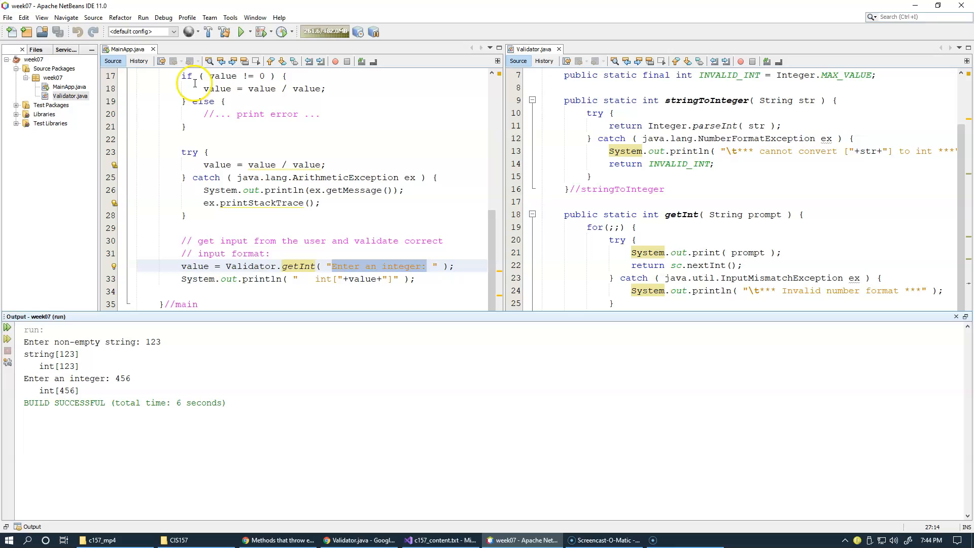
Step: Rerun with 123 then bad input, watch the endless Invalid number format loop, and stop the run
{"action": "left_click", "coordinate": [237, 31]}
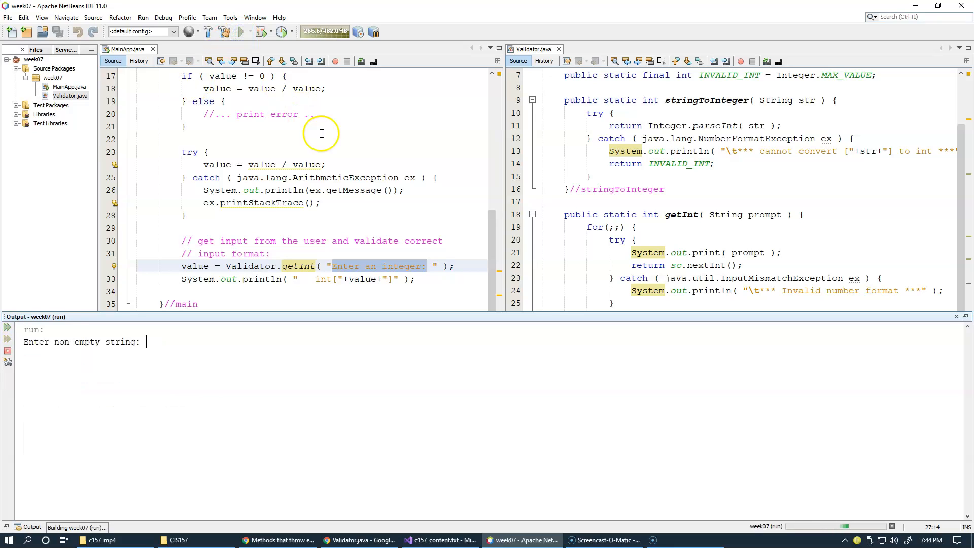
{"action": "type", "text": "123"}
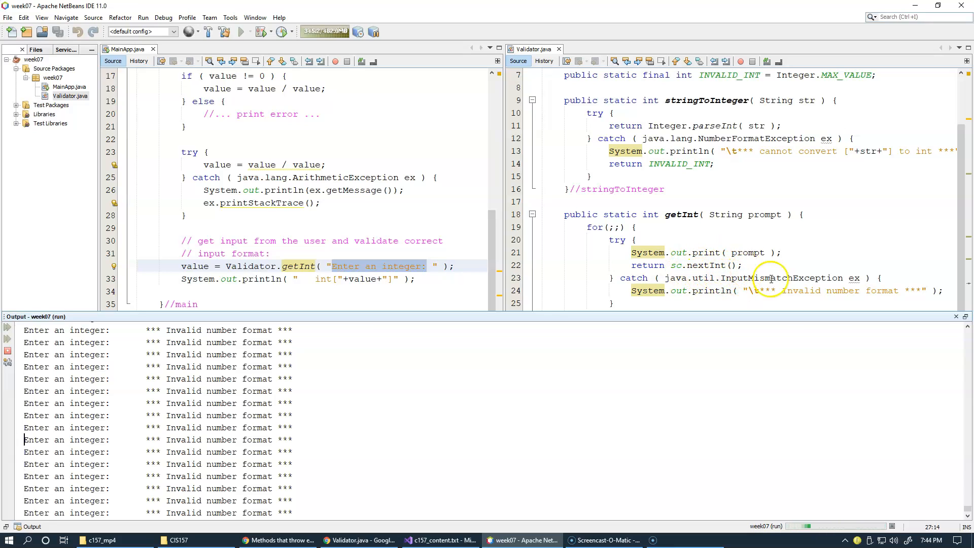
{"action": "mouse_move", "coordinate": [233, 357]}
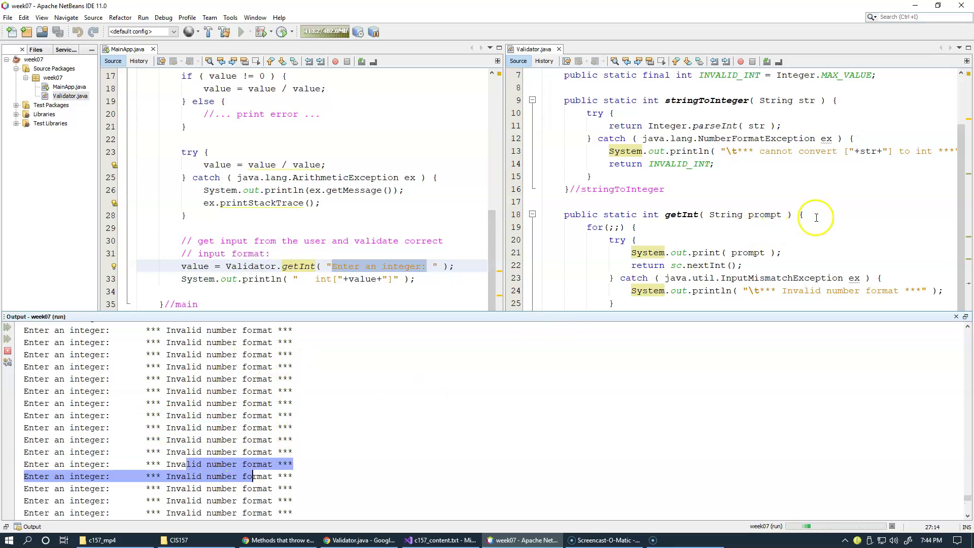
{"action": "mouse_move", "coordinate": [667, 237]}
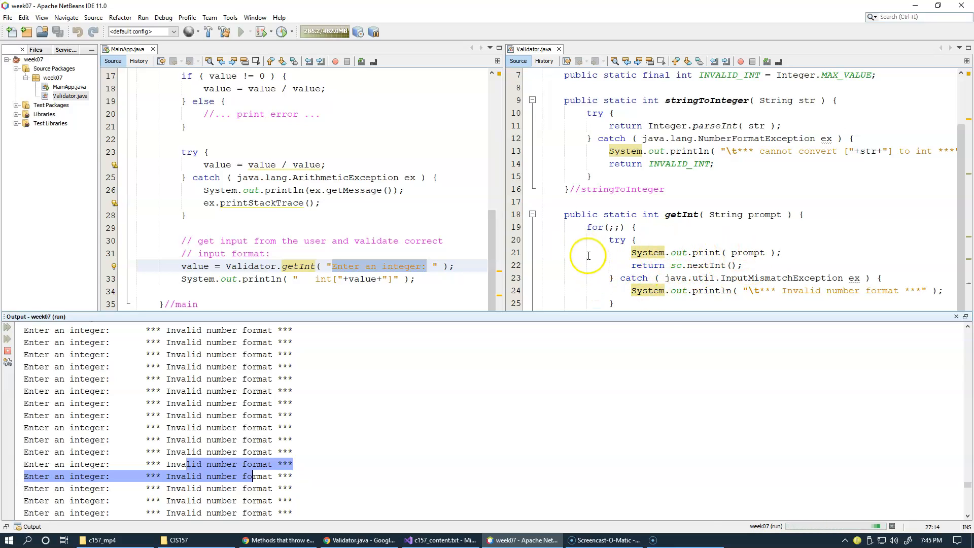
{"action": "mouse_move", "coordinate": [753, 294]}
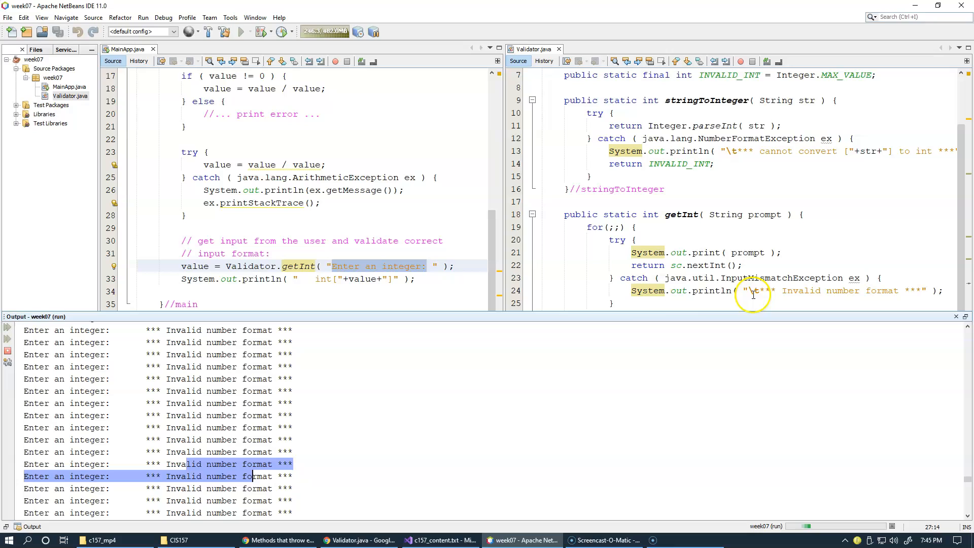
{"action": "mouse_move", "coordinate": [899, 515]}
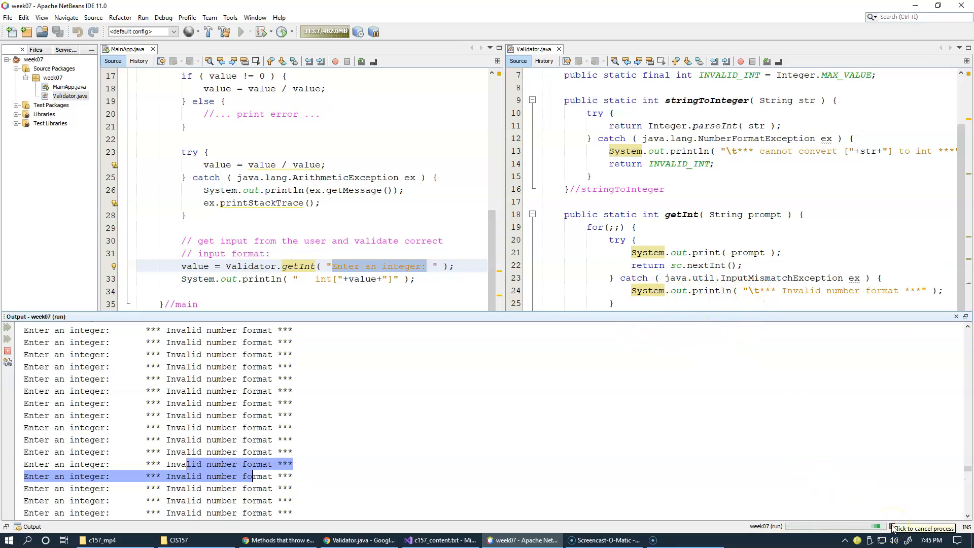
{"action": "left_click", "coordinate": [889, 528]}
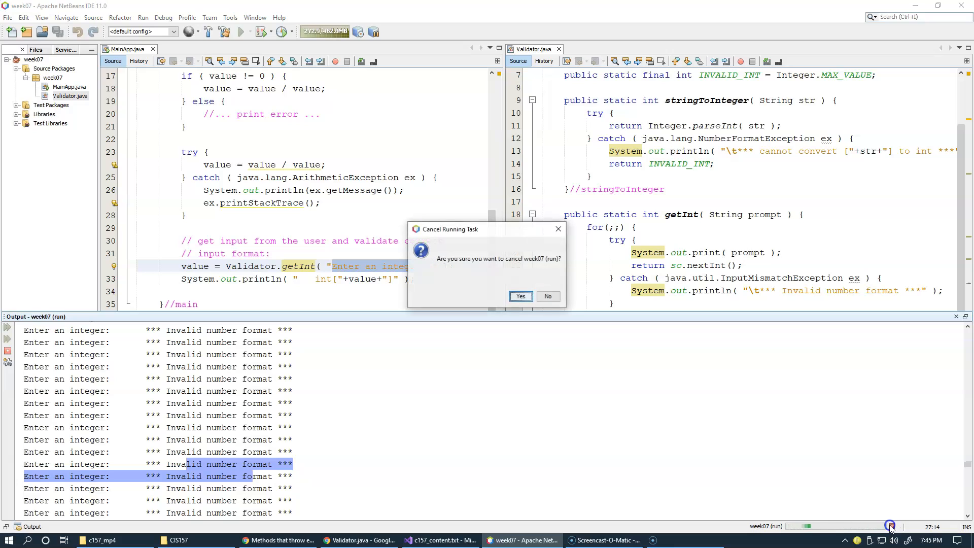
{"action": "left_click", "coordinate": [520, 296]}
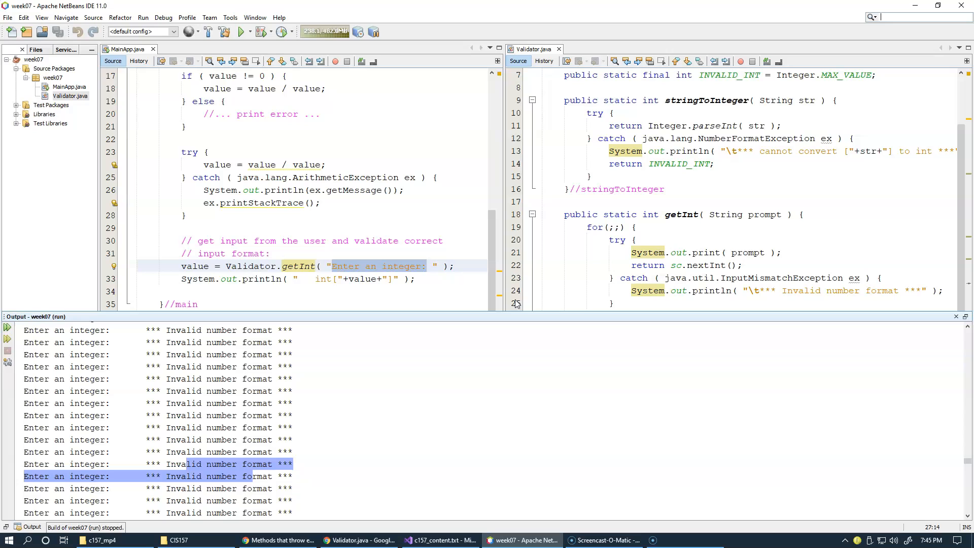
{"action": "mouse_move", "coordinate": [479, 407]}
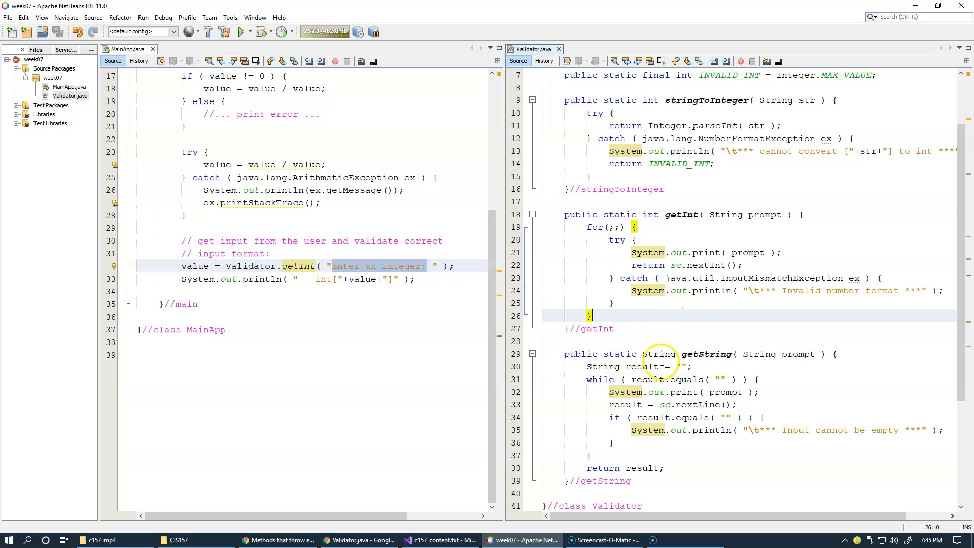
{"action": "mouse_move", "coordinate": [657, 356]}
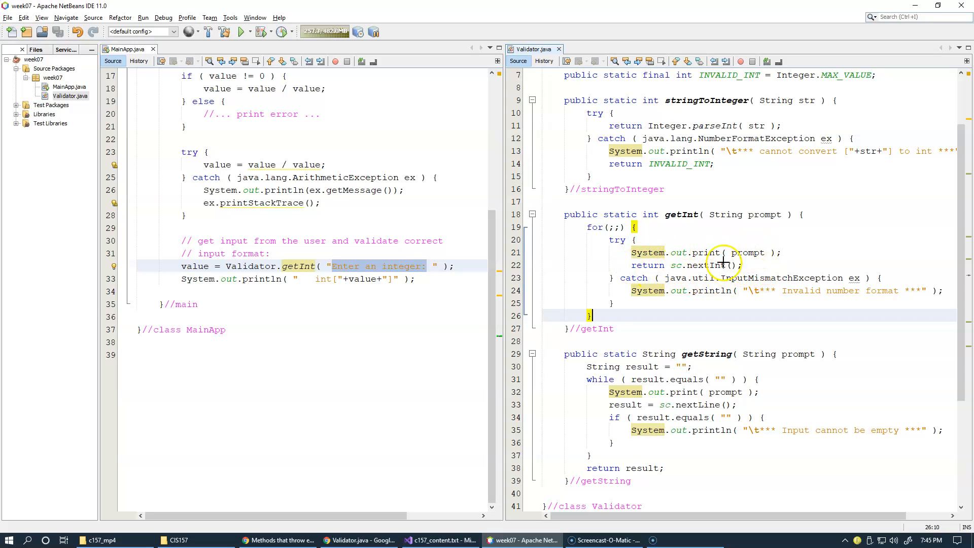
{"action": "mouse_move", "coordinate": [708, 277]}
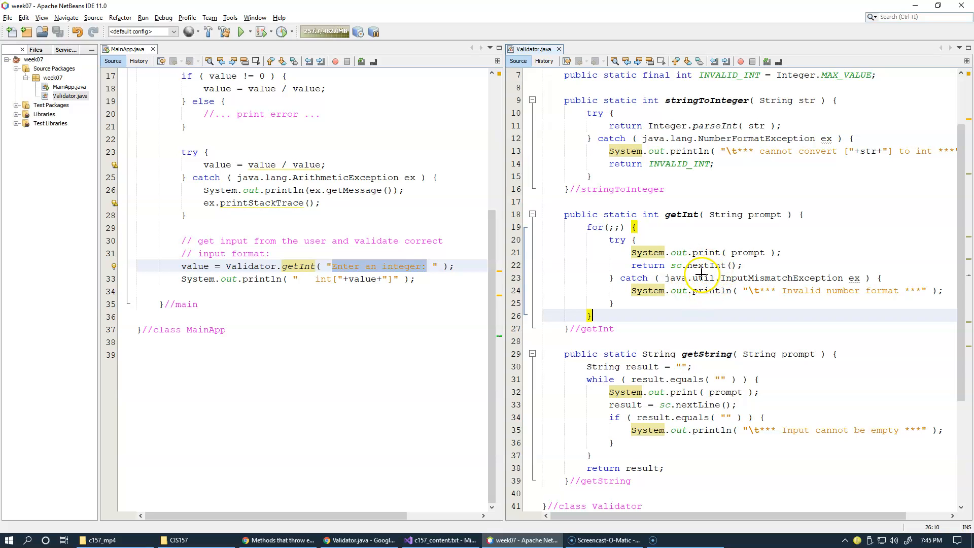
{"action": "mouse_move", "coordinate": [709, 272]}
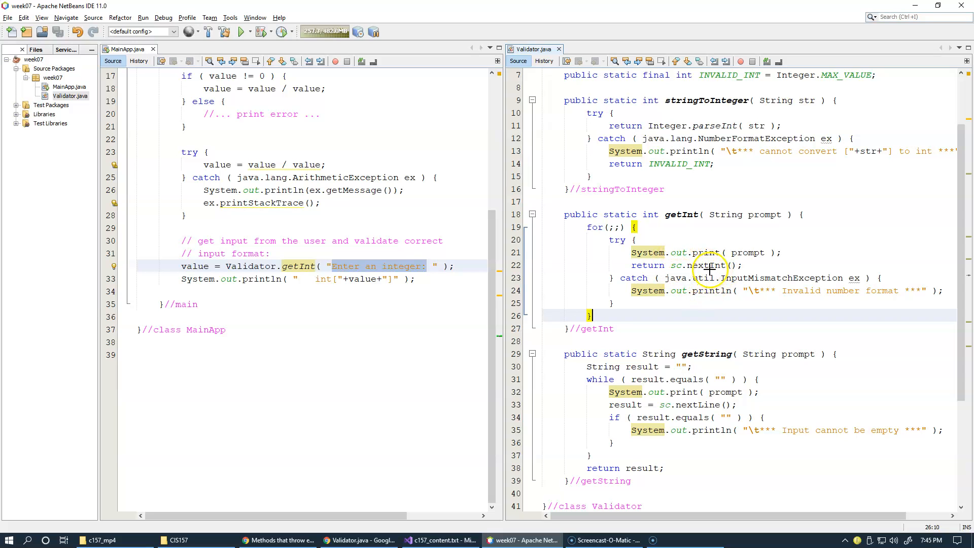
{"action": "mouse_move", "coordinate": [733, 215]}
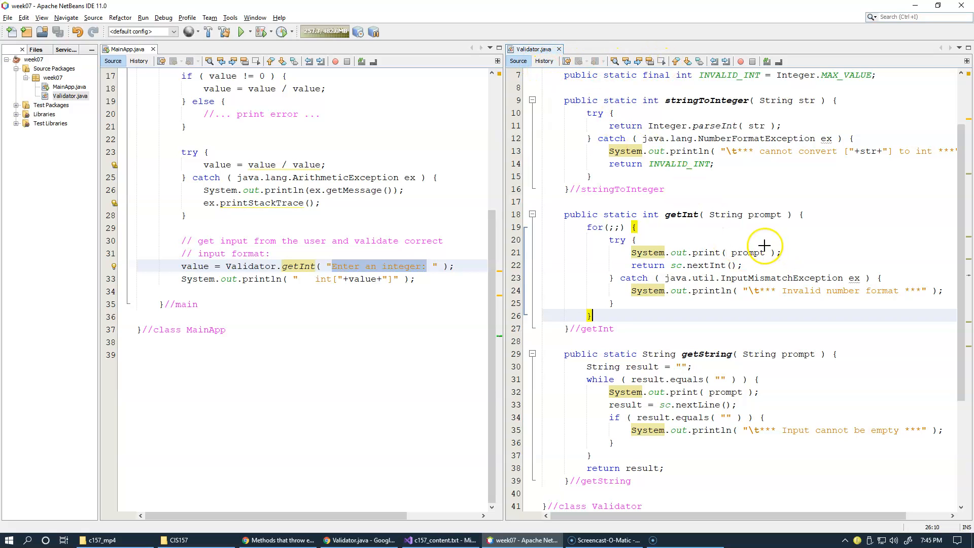
{"action": "mouse_move", "coordinate": [708, 252]}
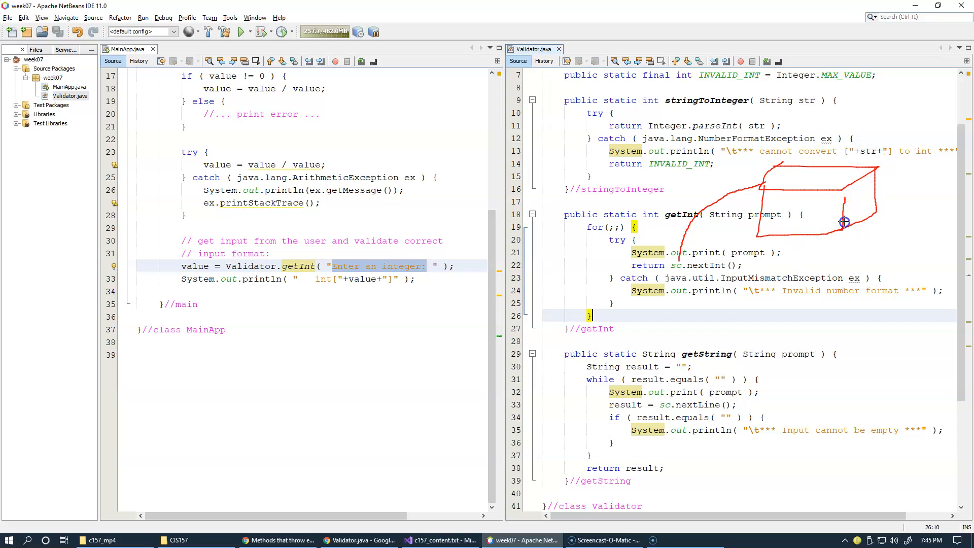
{"action": "left_click_drag", "start_coordinate": [845, 222], "coordinate": [913, 217]}
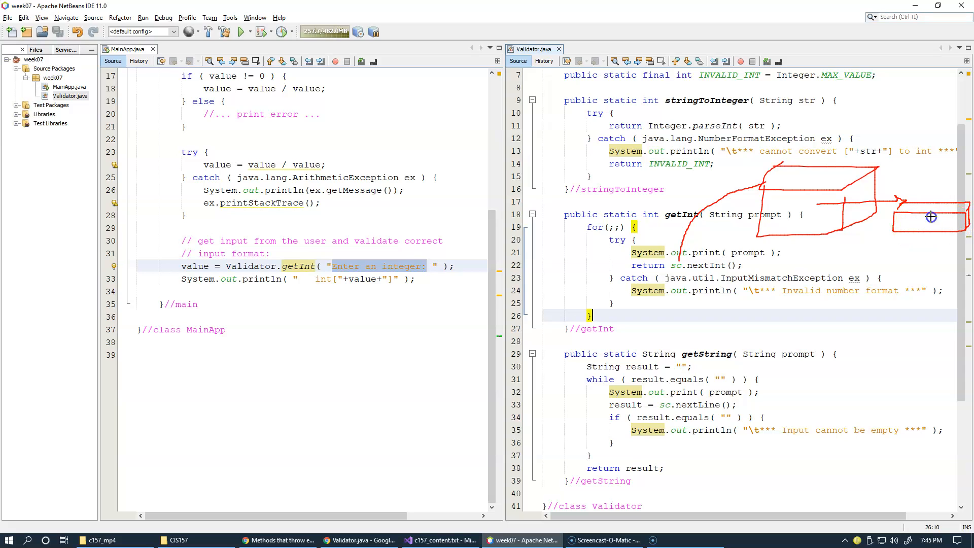
{"action": "mouse_move", "coordinate": [888, 219]}
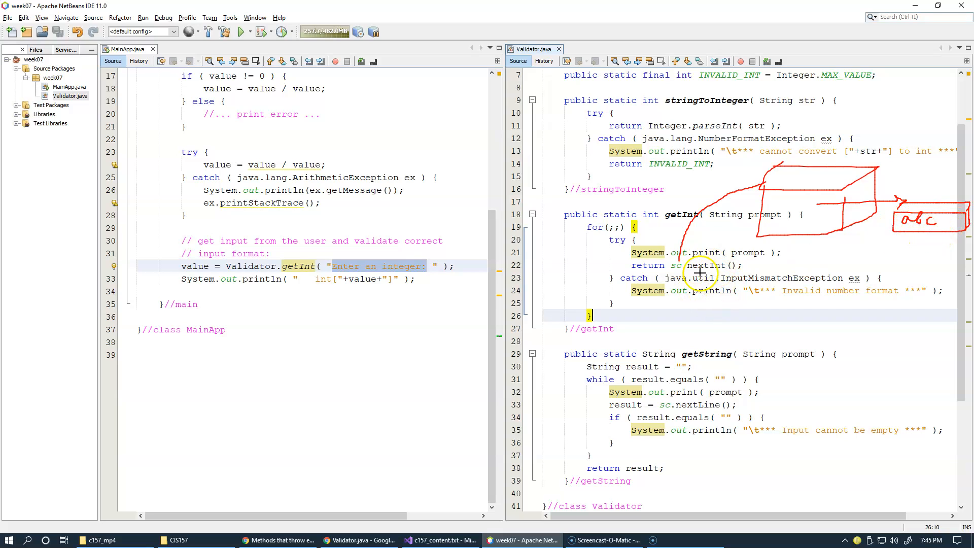
{"action": "mouse_move", "coordinate": [892, 286]}
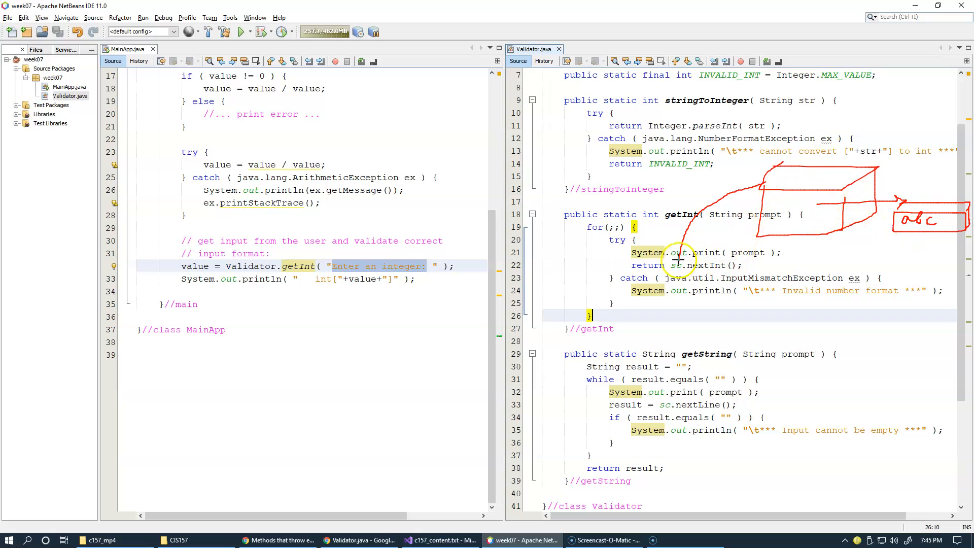
{"action": "mouse_move", "coordinate": [812, 227]}
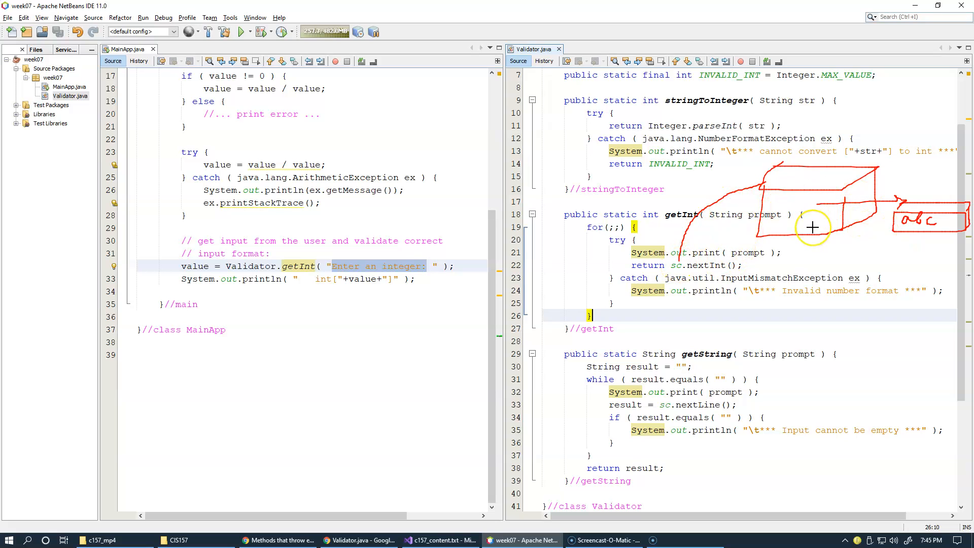
{"action": "mouse_move", "coordinate": [822, 216]}
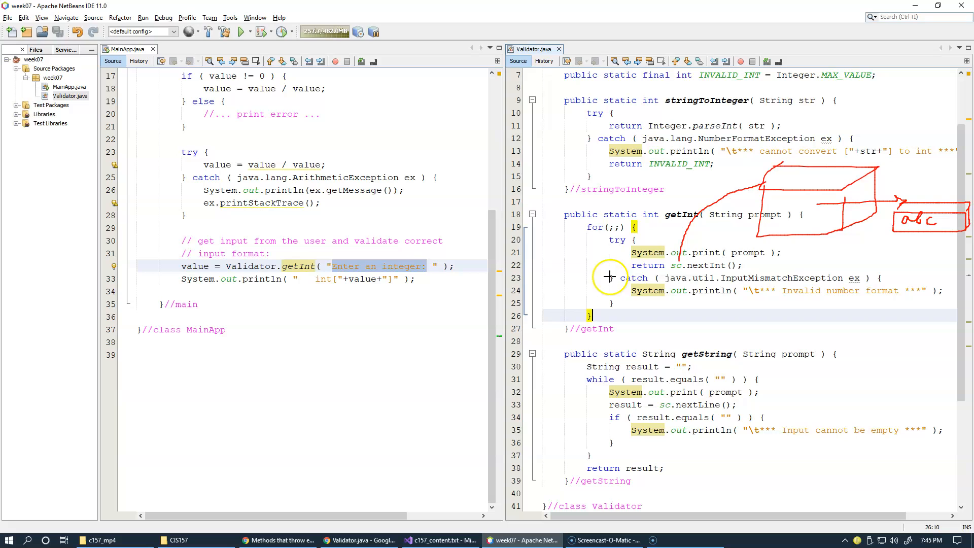
{"action": "mouse_move", "coordinate": [649, 294]}
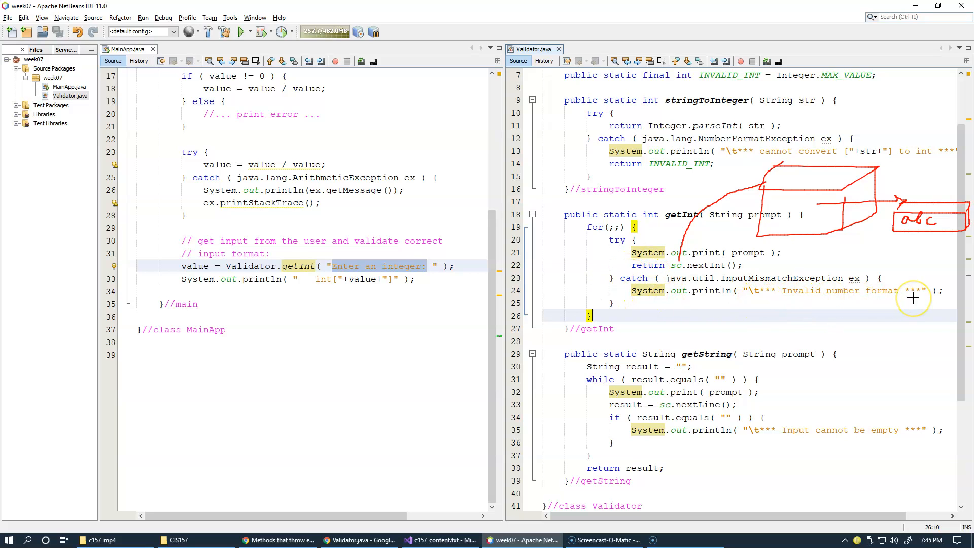
{"action": "mouse_move", "coordinate": [609, 299]}
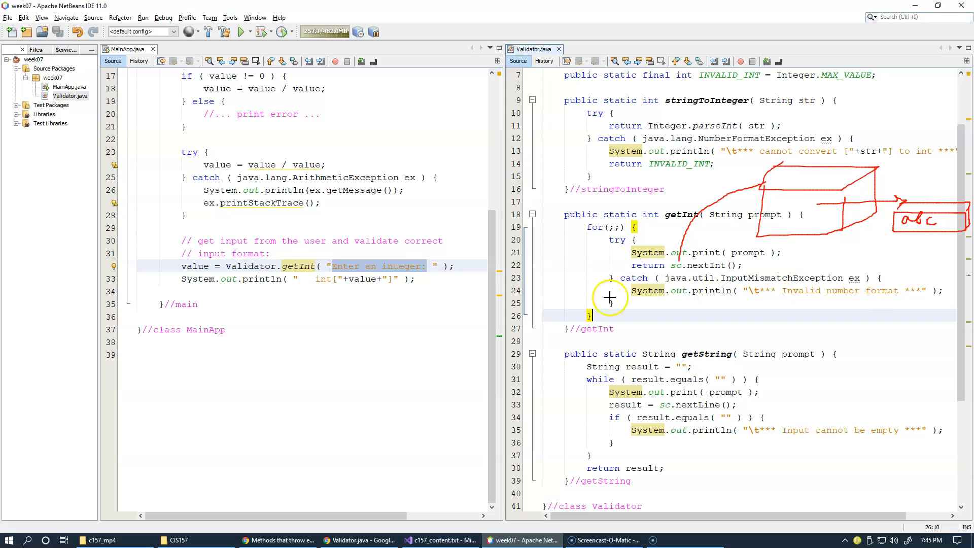
{"action": "mouse_move", "coordinate": [633, 292]}
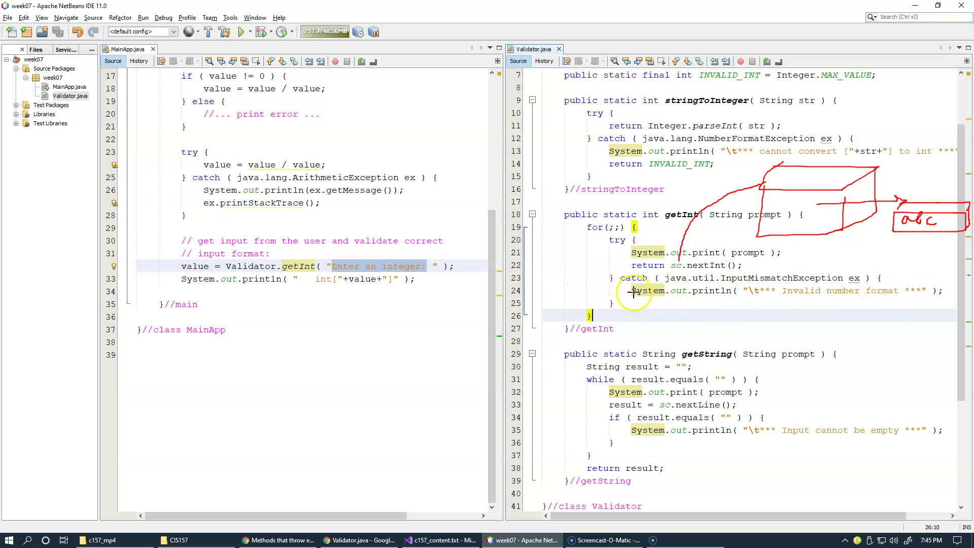
{"action": "mouse_move", "coordinate": [629, 302]}
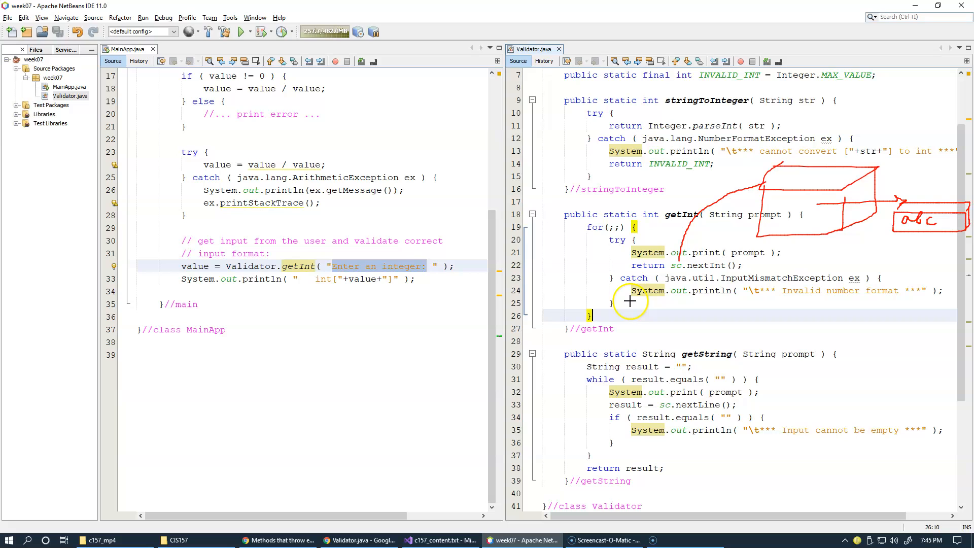
{"action": "mouse_move", "coordinate": [588, 226]}
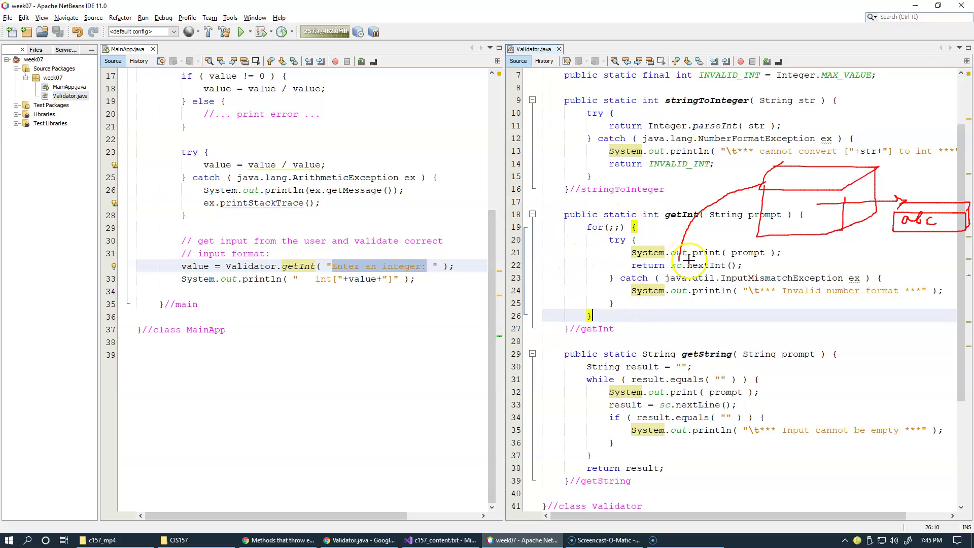
{"action": "mouse_move", "coordinate": [797, 225]}
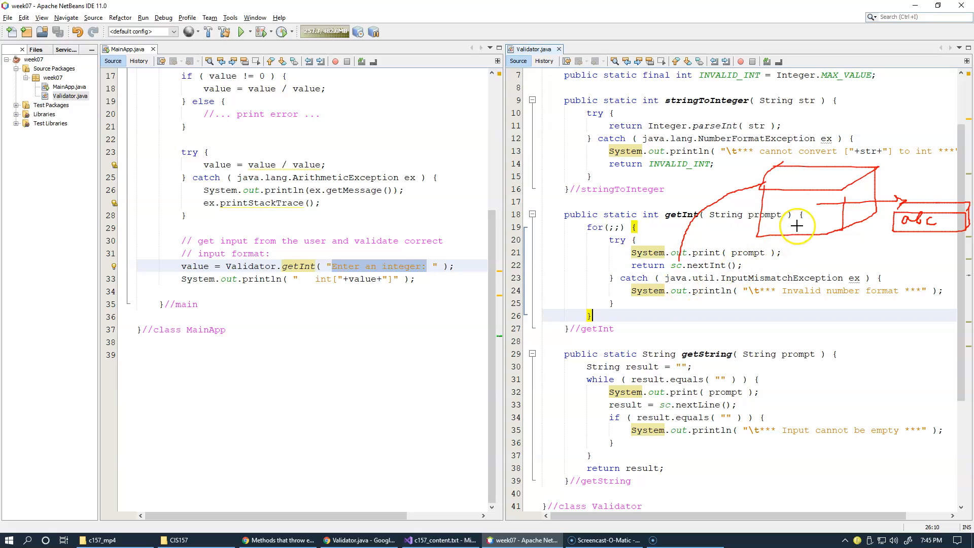
{"action": "mouse_move", "coordinate": [698, 272]}
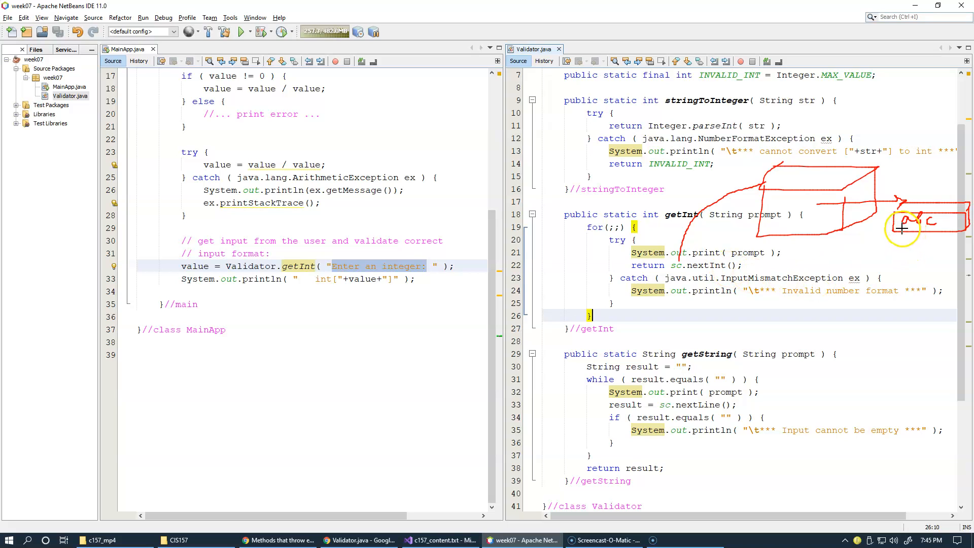
{"action": "mouse_move", "coordinate": [907, 269]}
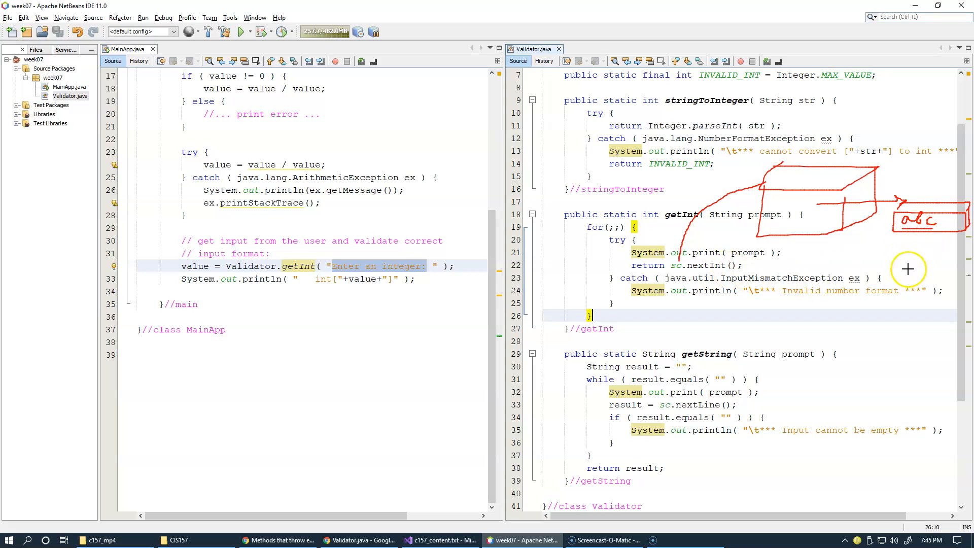
{"action": "mouse_move", "coordinate": [908, 237]}
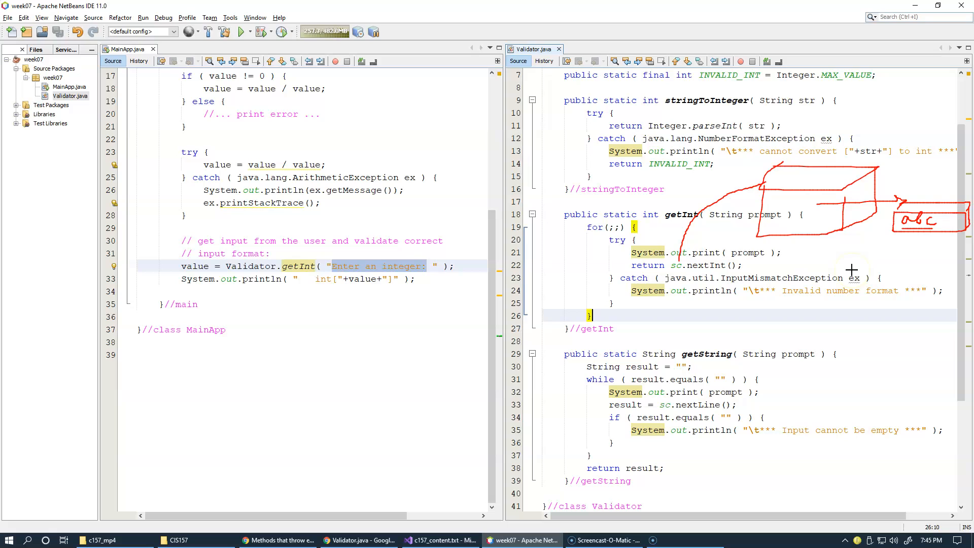
{"action": "mouse_move", "coordinate": [700, 266]}
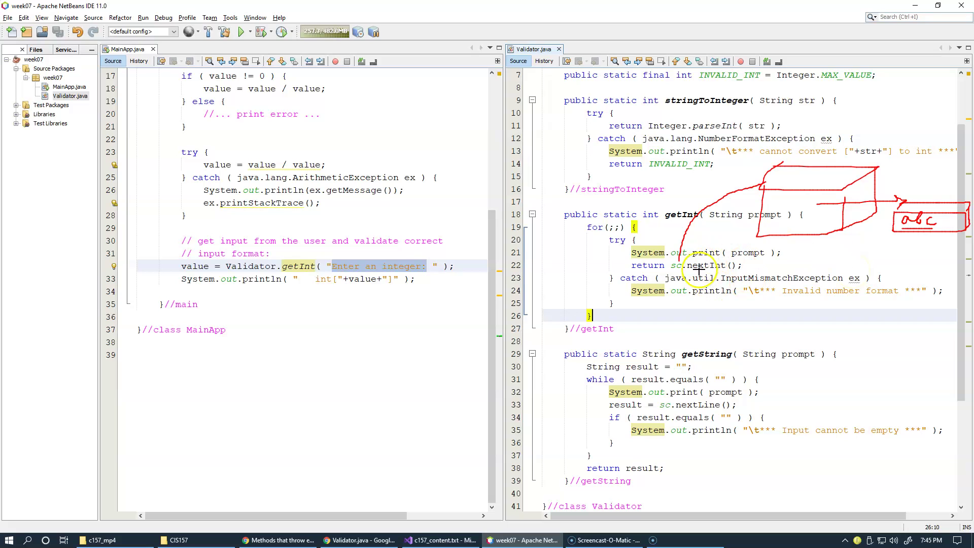
{"action": "mouse_move", "coordinate": [715, 272]}
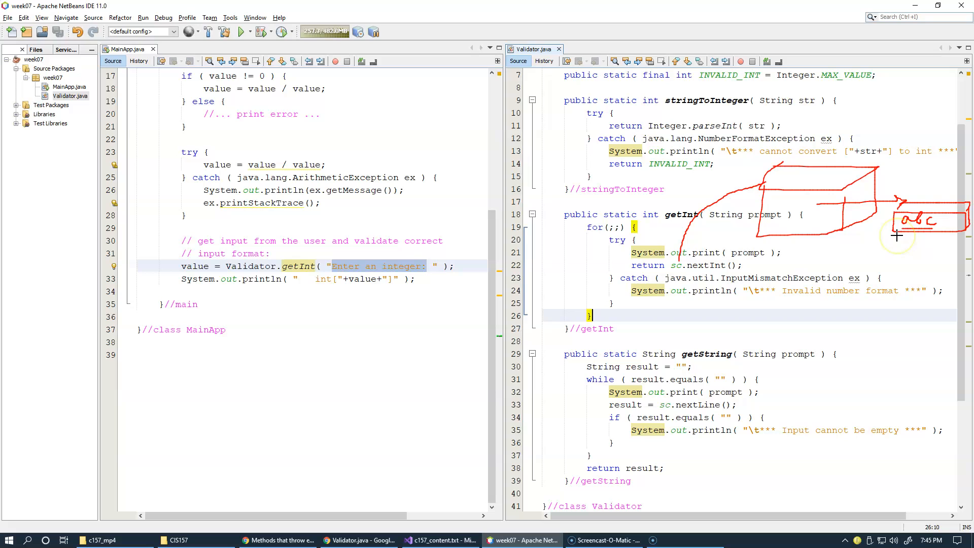
{"action": "mouse_move", "coordinate": [809, 259]}
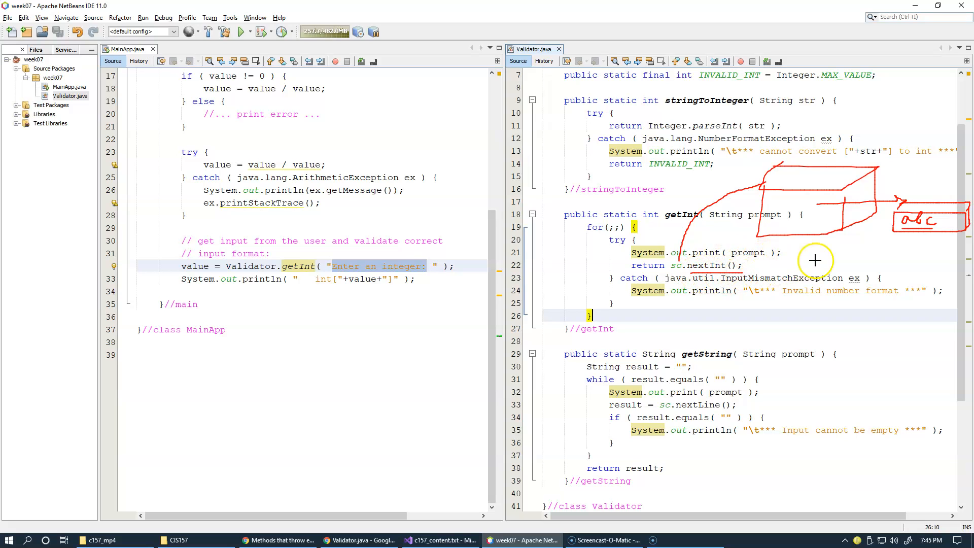
{"action": "mouse_move", "coordinate": [911, 210]}
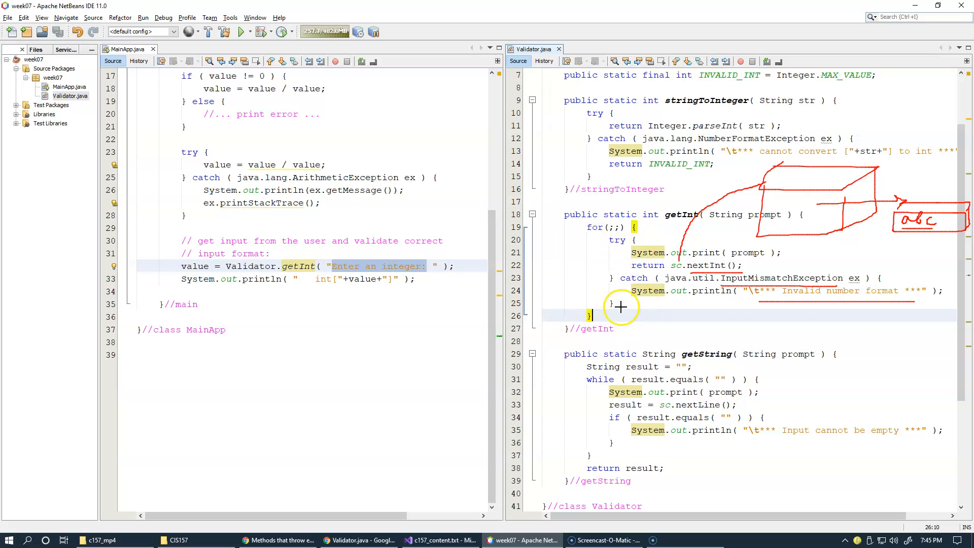
{"action": "mouse_move", "coordinate": [674, 317]}
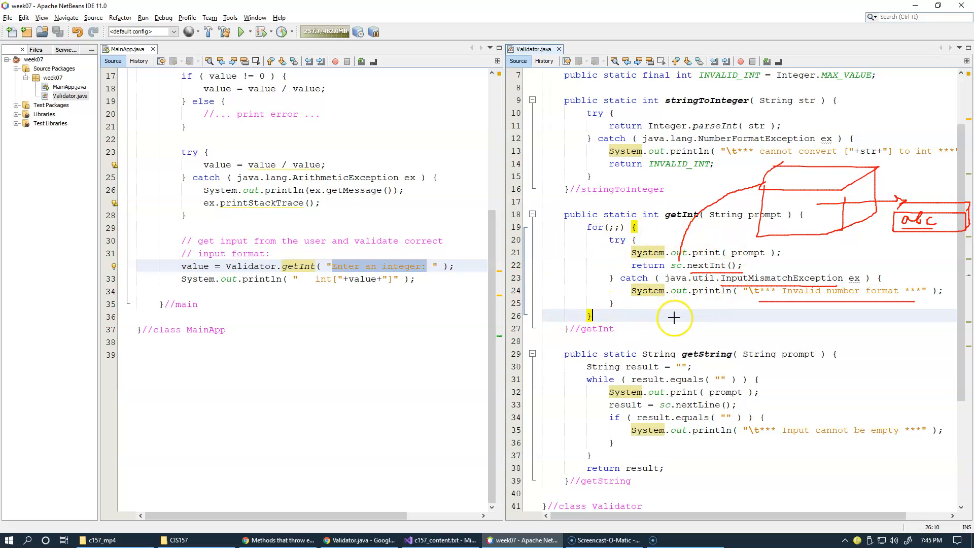
{"action": "mouse_move", "coordinate": [753, 312]}
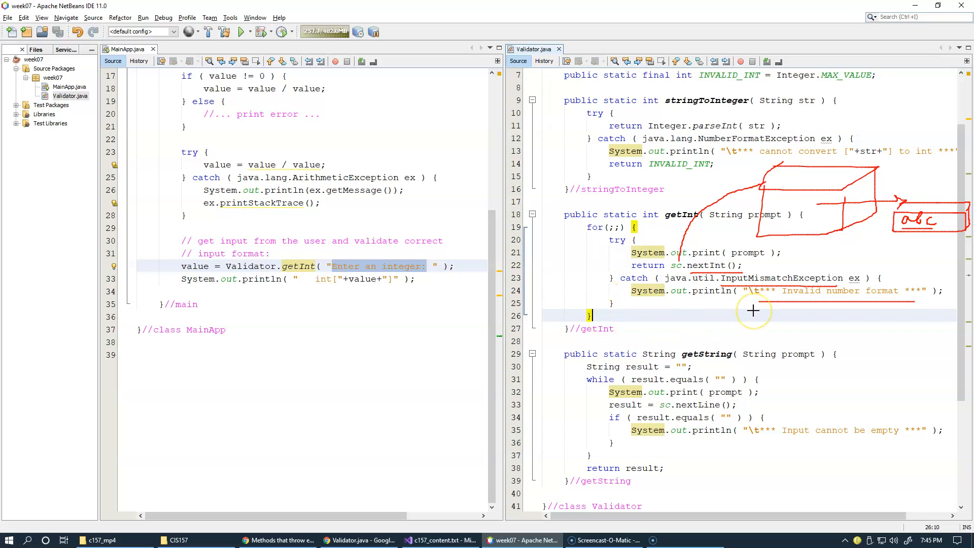
{"action": "mouse_move", "coordinate": [777, 300]}
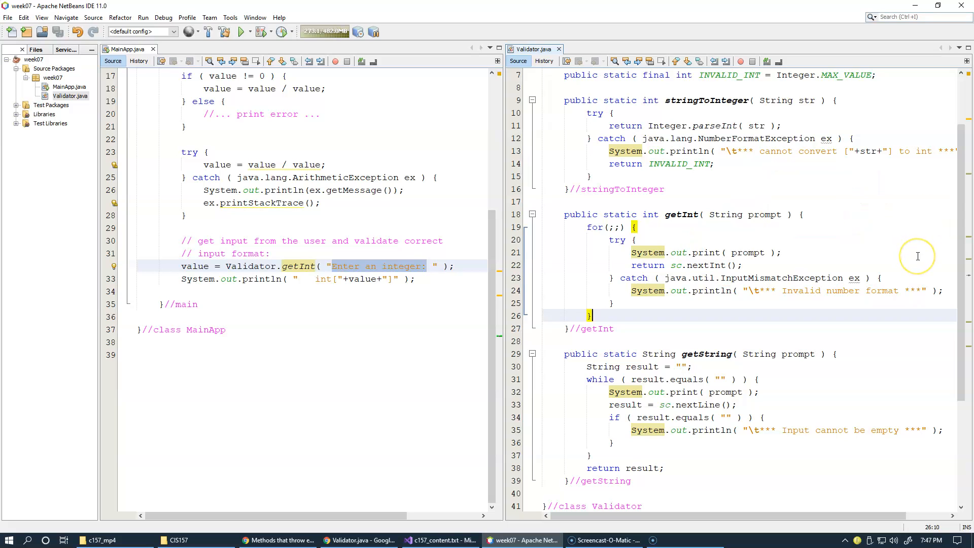
{"action": "mouse_move", "coordinate": [643, 335]}
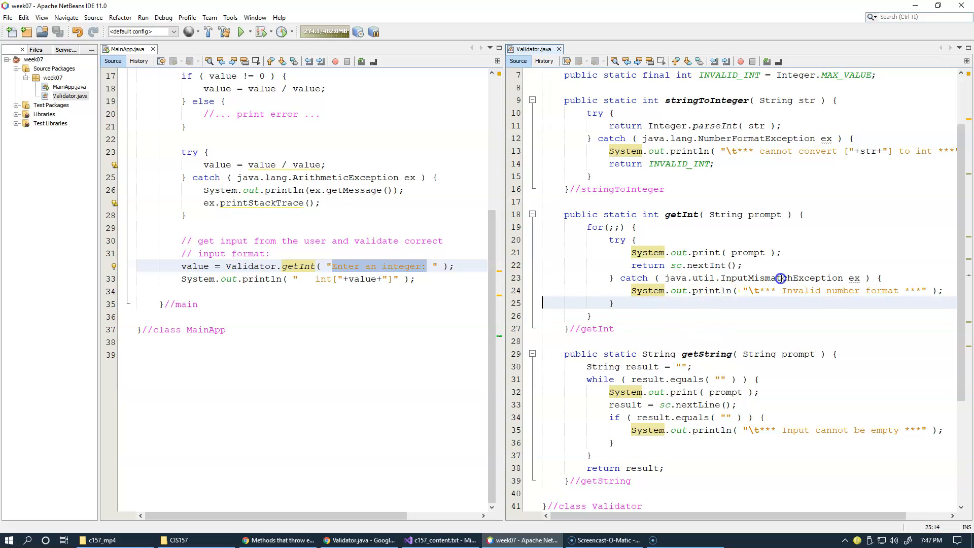
Step: Add sc.nextLine(); in the catch block and save Validator.java
{"action": "type", "text": "sc."}
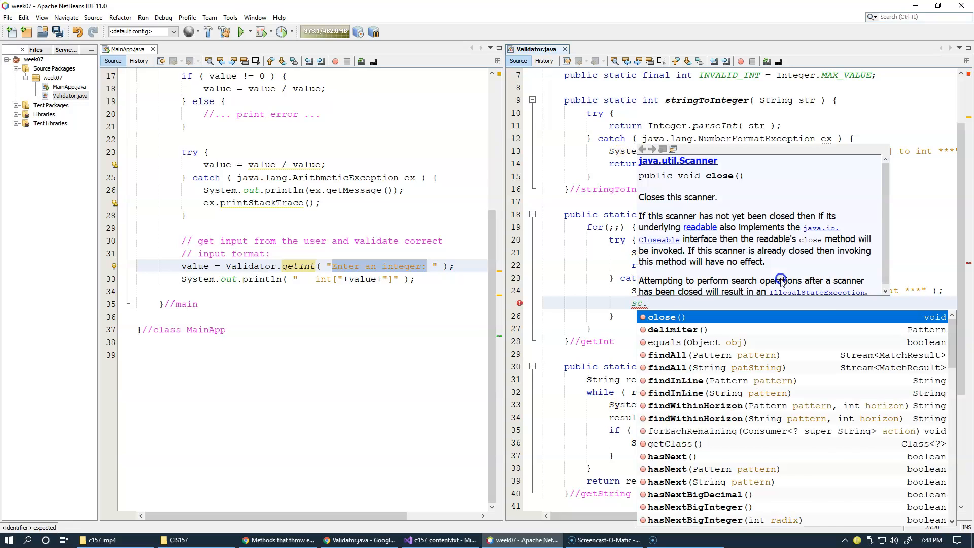
{"action": "type", "text": "nextLine("}
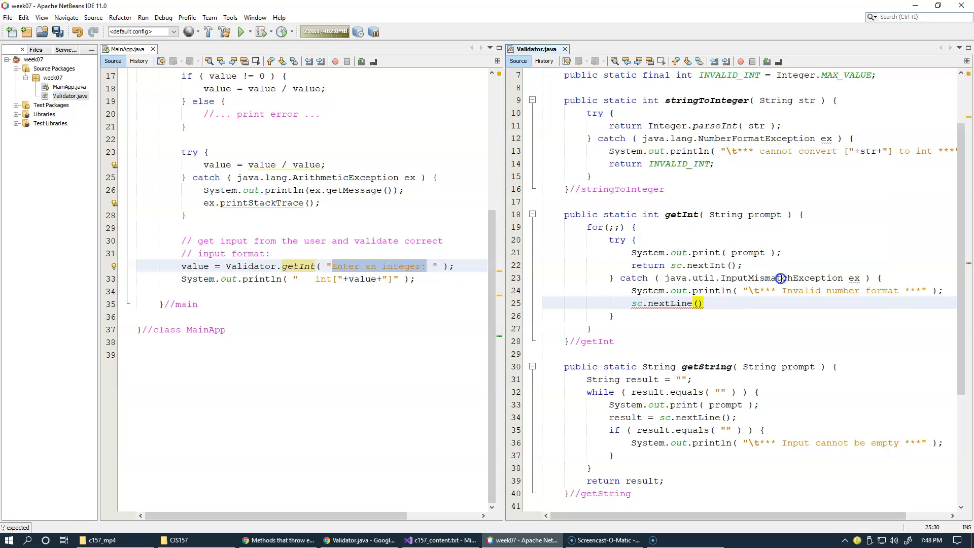
{"action": "type", "text": ";"}
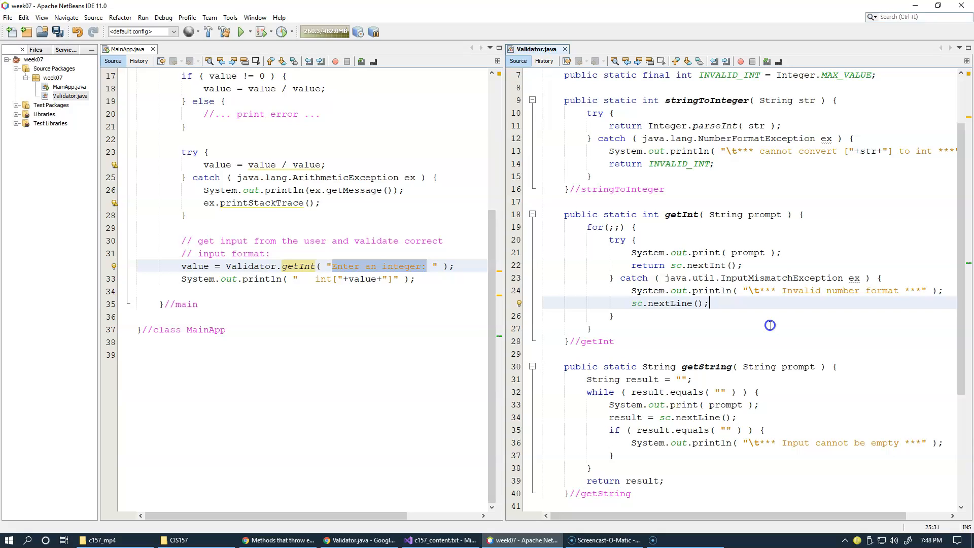
{"action": "mouse_move", "coordinate": [759, 329]}
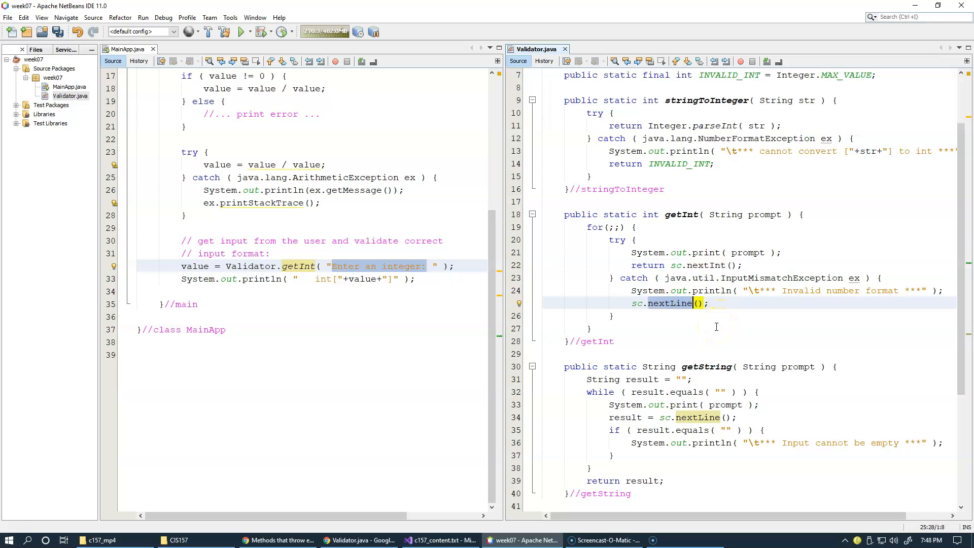
{"action": "mouse_move", "coordinate": [716, 321]}
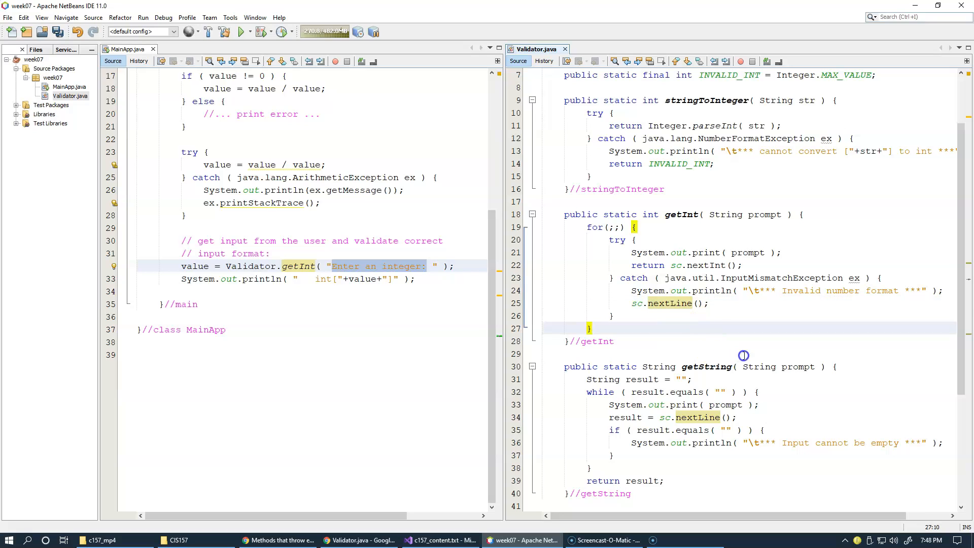
{"action": "key", "text": "ctrl+s"}
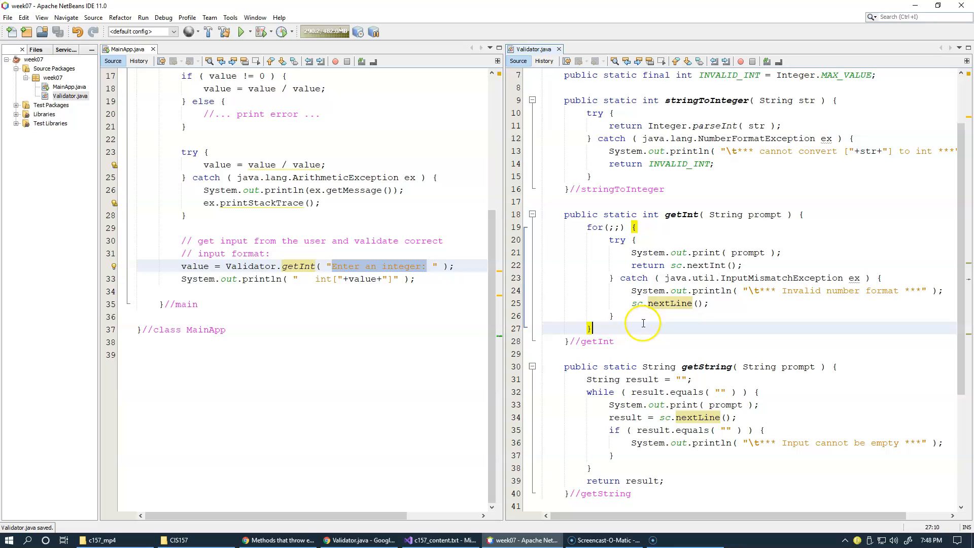
Step: Comment the line as // trash non-numeric input and save again
{"action": "type", "text": "//"}
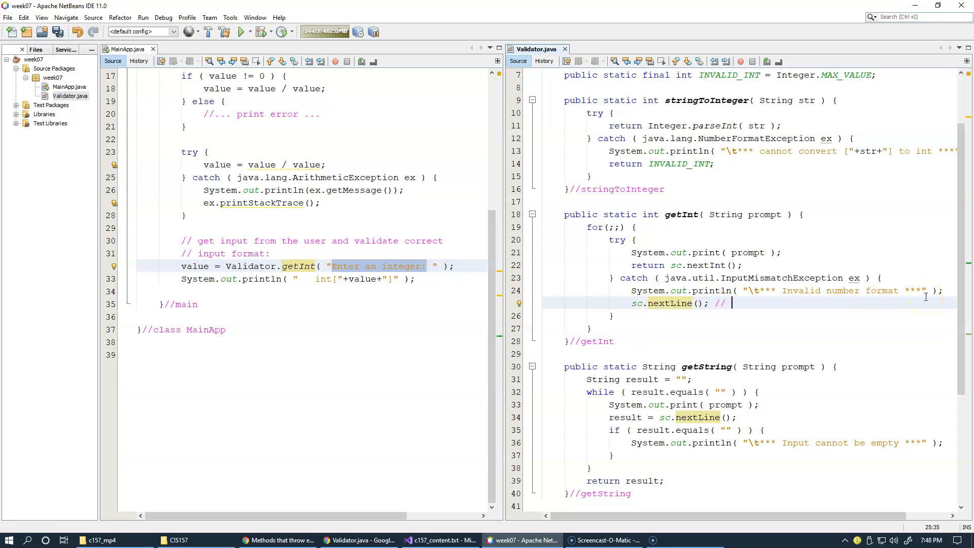
{"action": "type", "text": "t"}
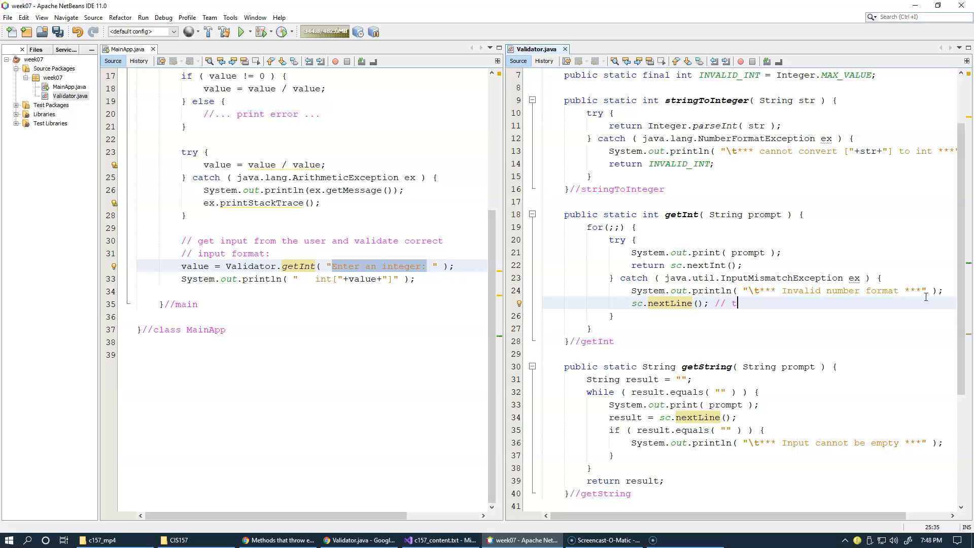
{"action": "type", "text": "rash non-numeric input"}
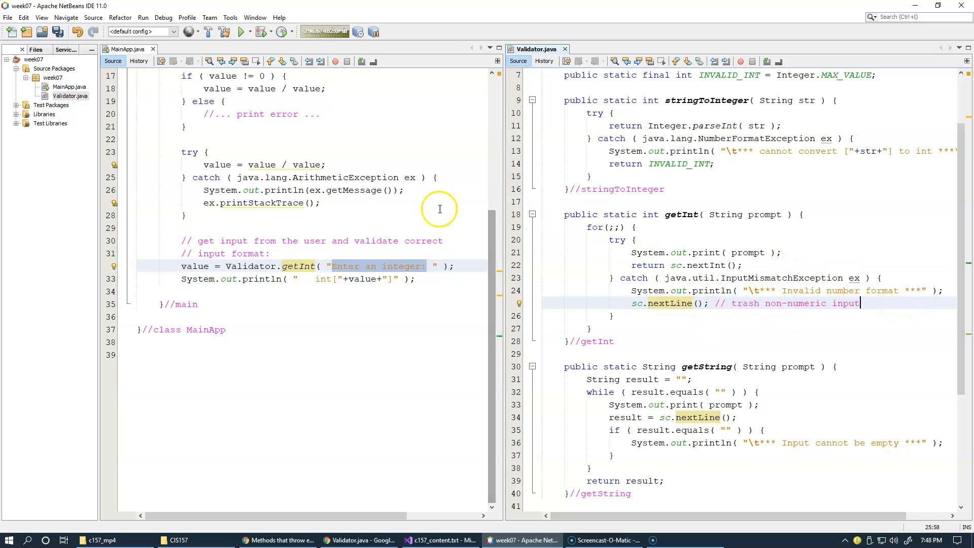
{"action": "left_click", "coordinate": [51, 32]}
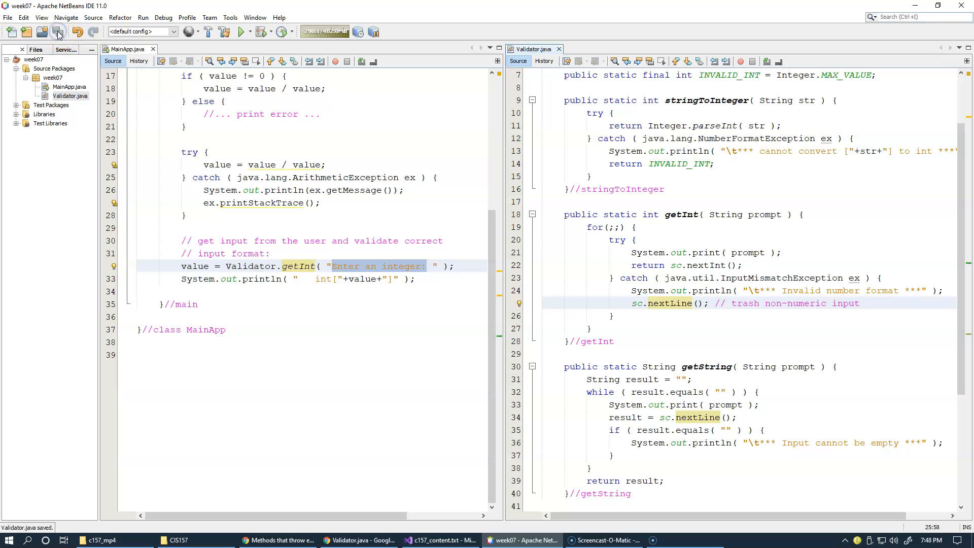
Step: Run the project with 123 and 456, finishing with int[456] and a successful build
{"action": "left_click", "coordinate": [239, 31]}
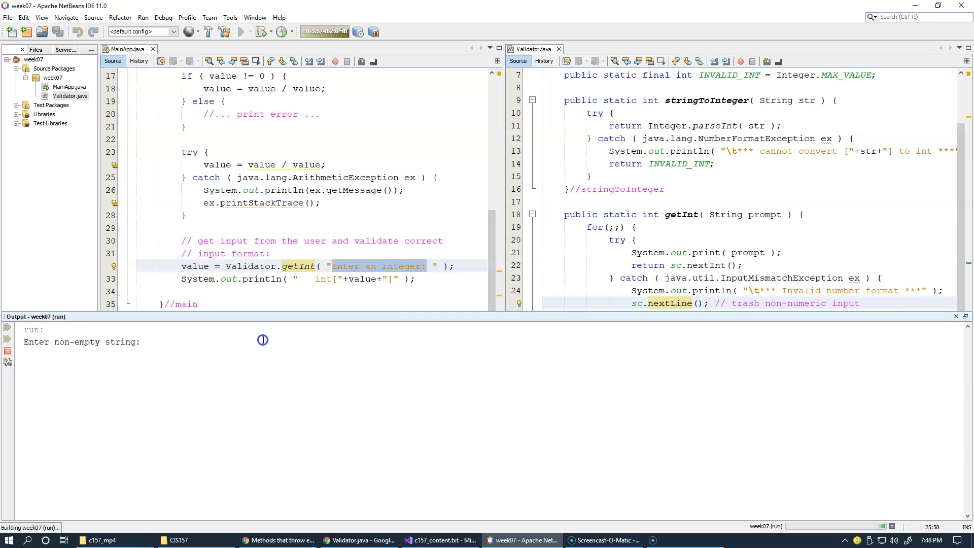
{"action": "type", "text": "123"}
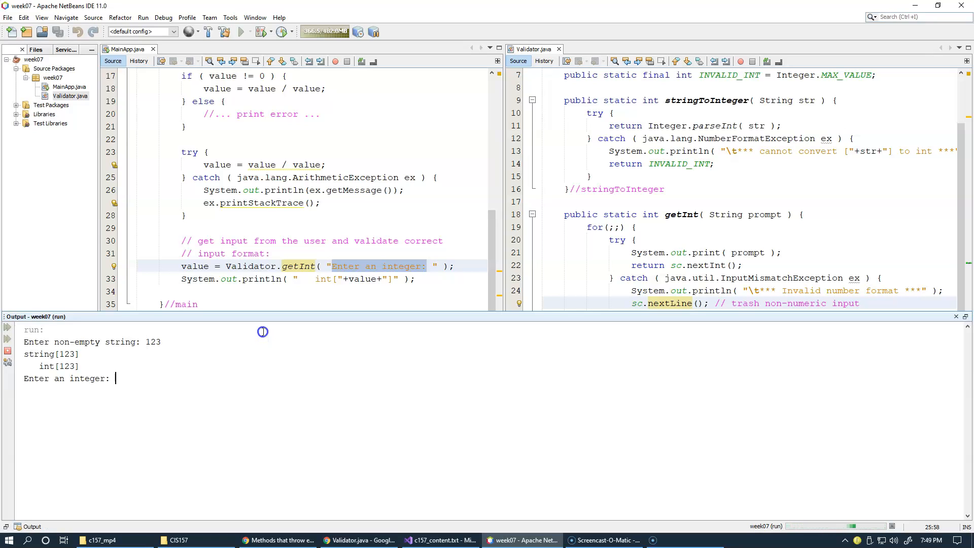
{"action": "type", "text": "456"}
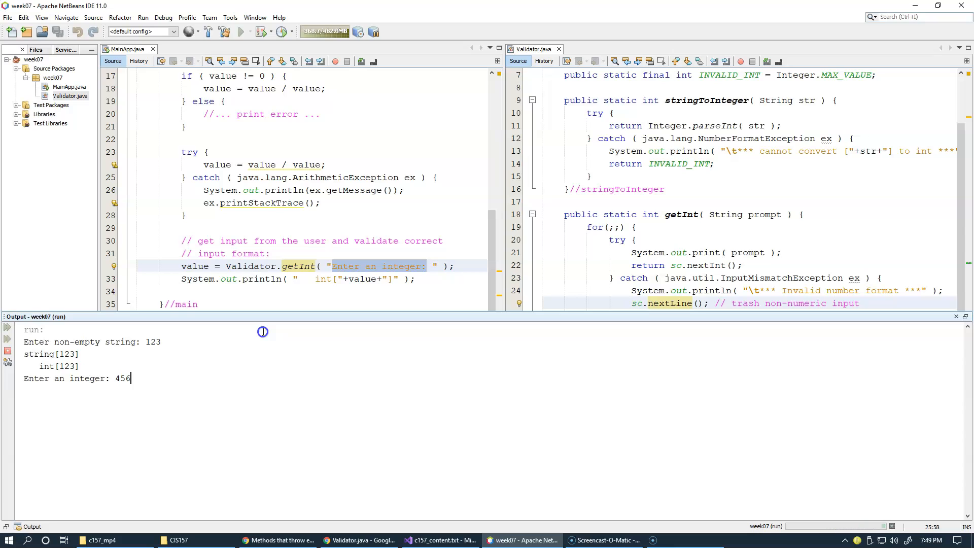
{"action": "scroll", "scroll_direction": "down", "scroll_amount": 3}
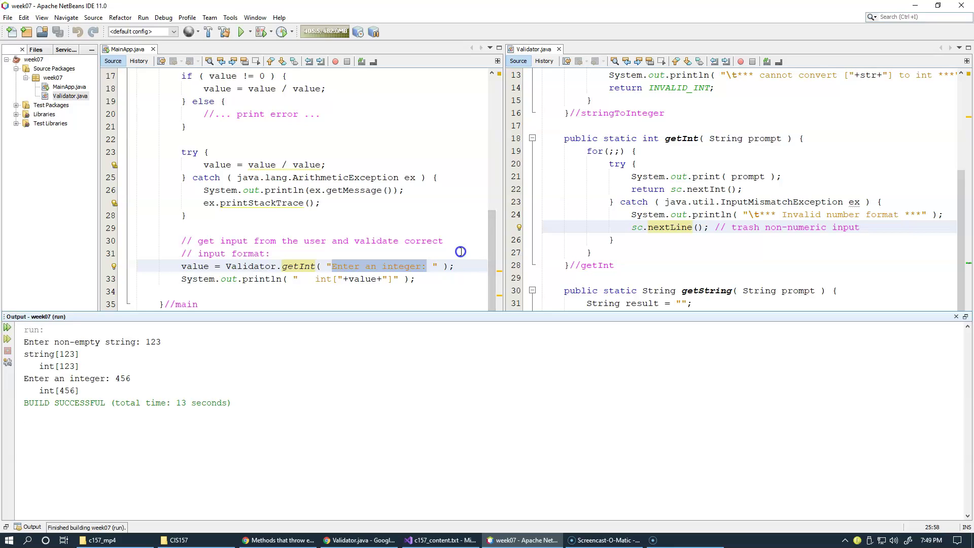
Step: Rerun with 123 then abc, see one Invalid number format message and a reprompt, then enter xy
{"action": "left_click", "coordinate": [237, 32]}
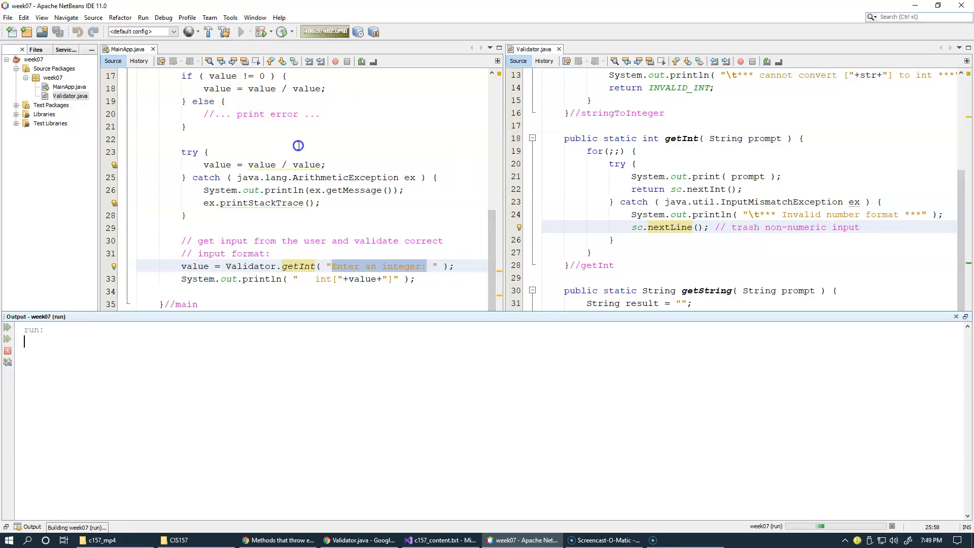
{"action": "type", "text": "123"}
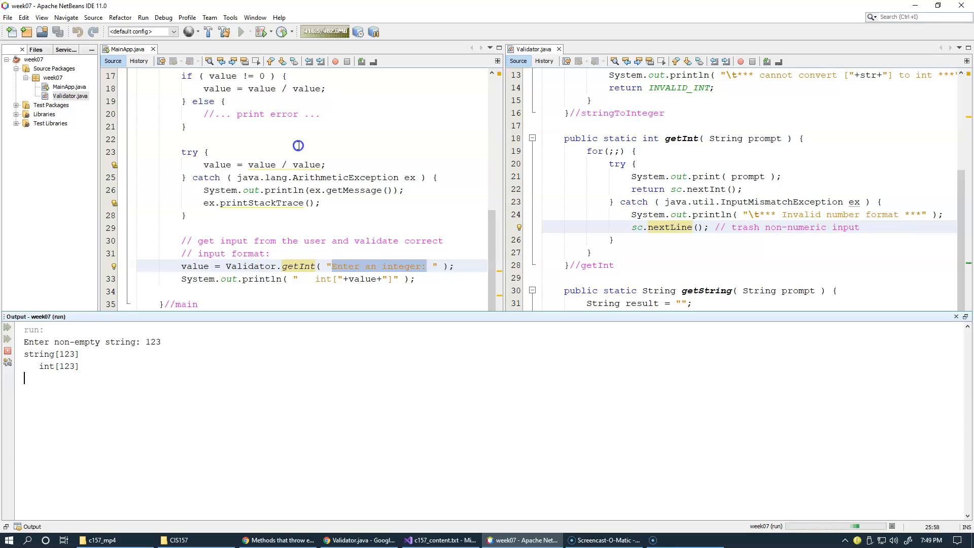
{"action": "type", "text": "abc"}
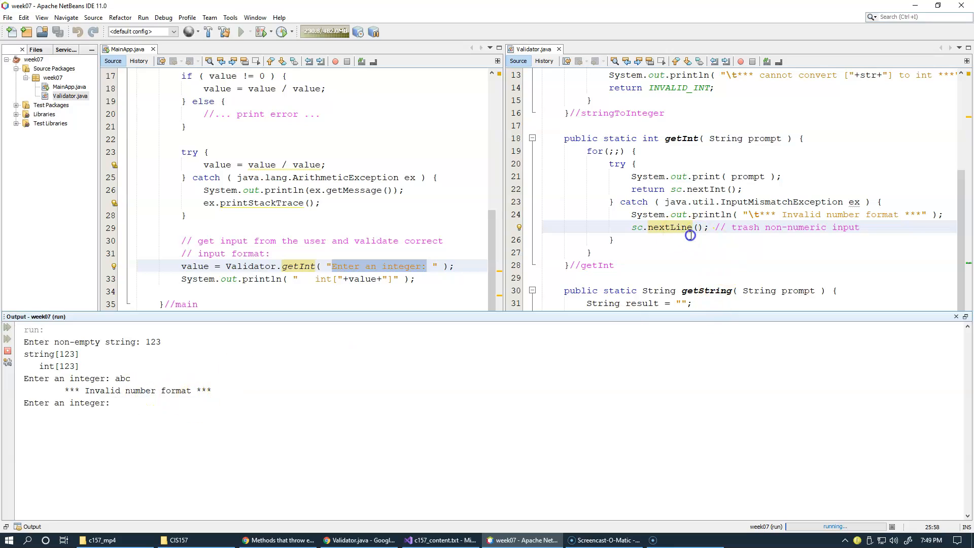
{"action": "mouse_move", "coordinate": [767, 236]}
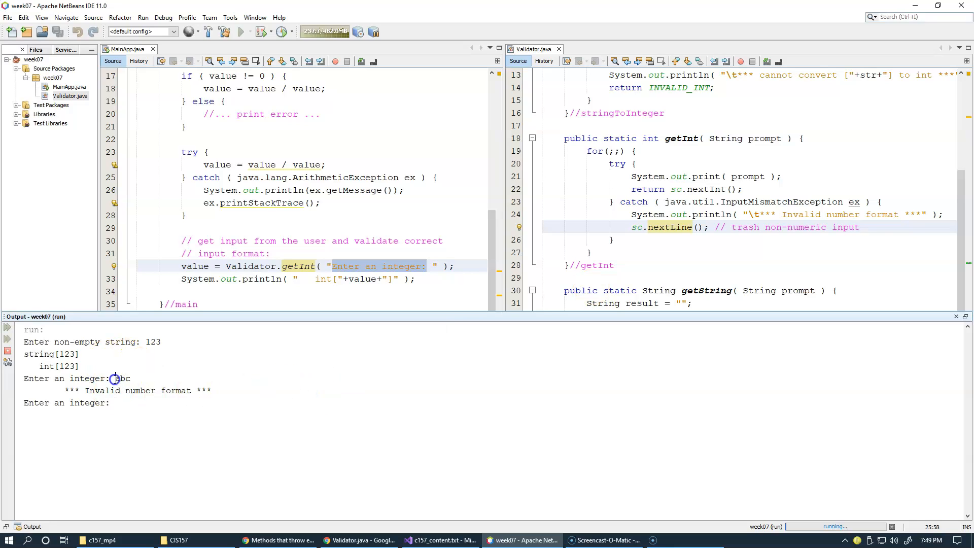
{"action": "double_click", "coordinate": [122, 378]}
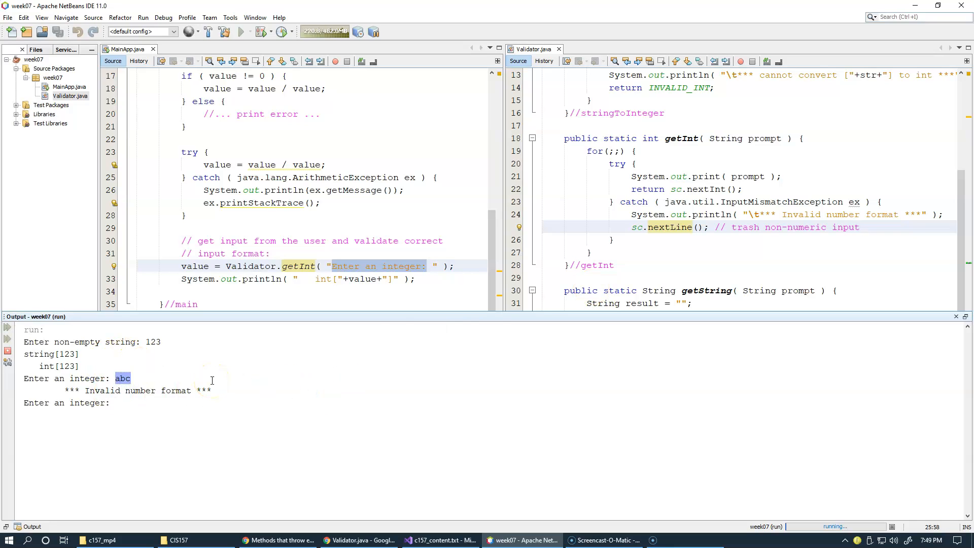
{"action": "mouse_move", "coordinate": [613, 176]}
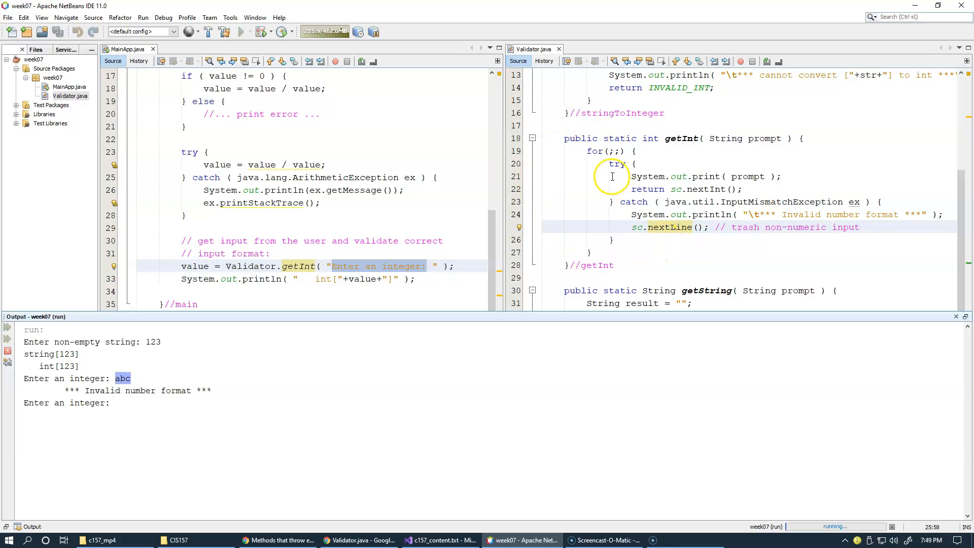
{"action": "mouse_move", "coordinate": [755, 202]}
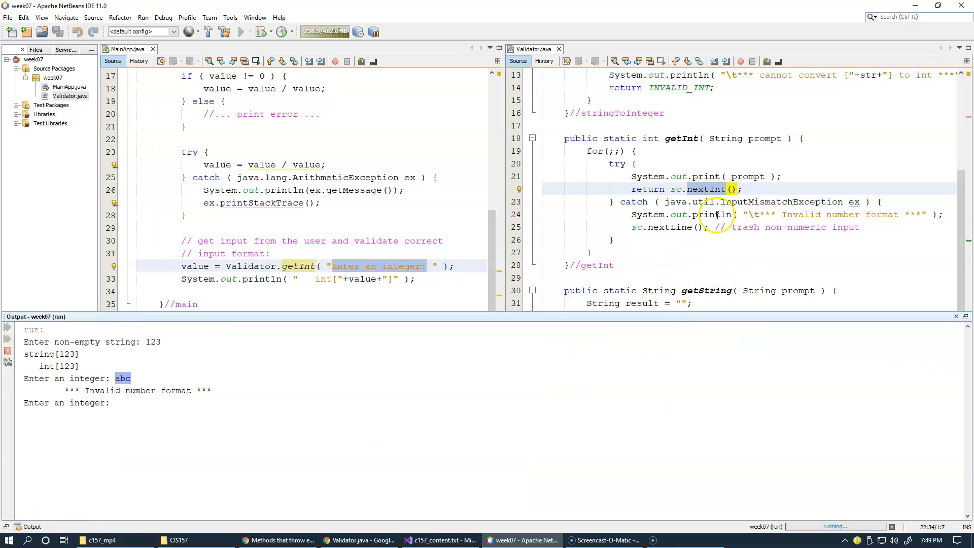
{"action": "mouse_move", "coordinate": [239, 355]}
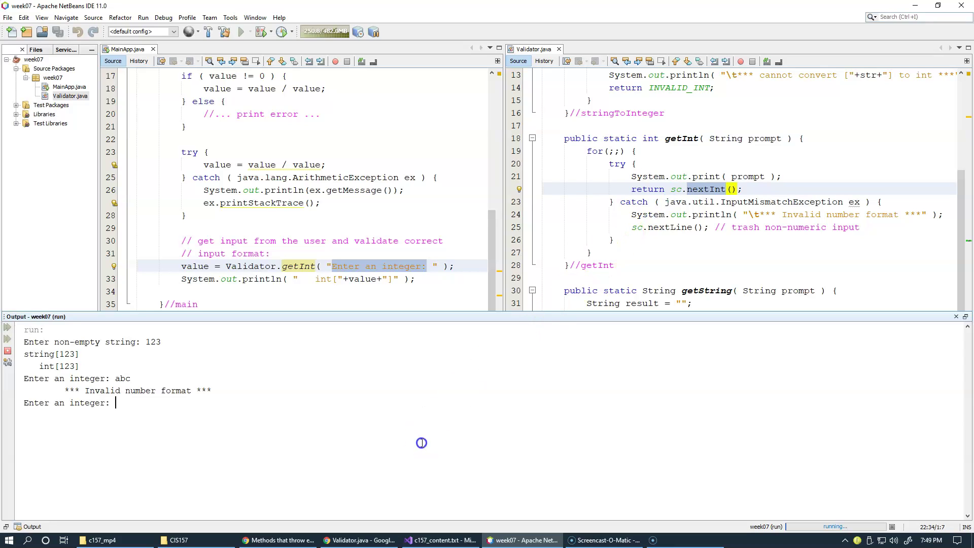
{"action": "type", "text": "xy"}
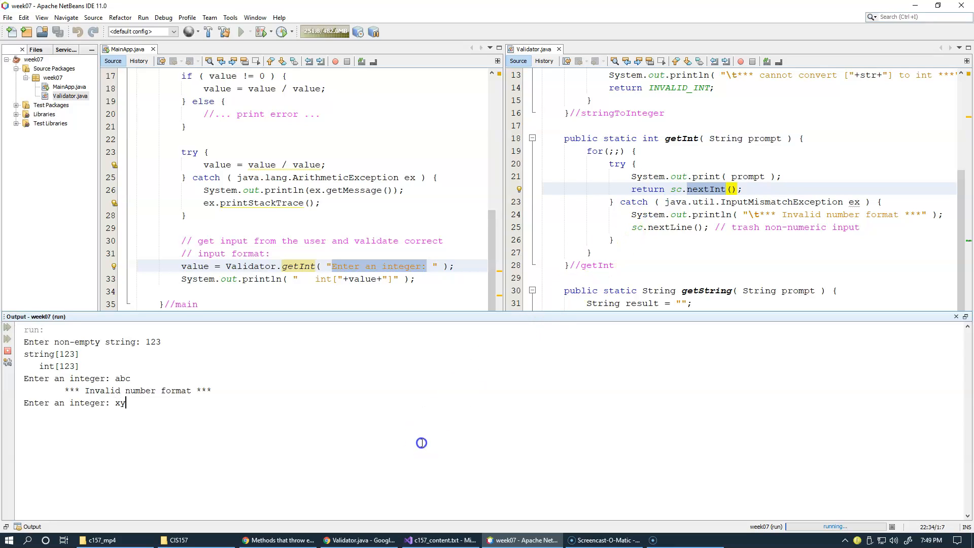